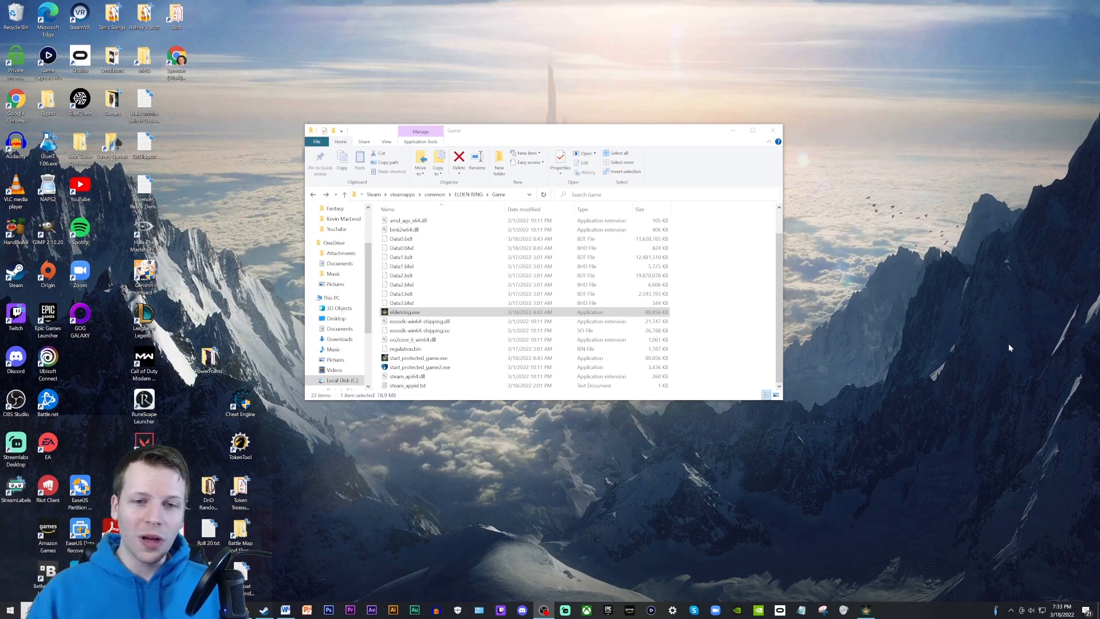
Step: Open steam_appid.txt from the ELDEN RING Game folder to view app ID 1245620
left_click(753, 130)
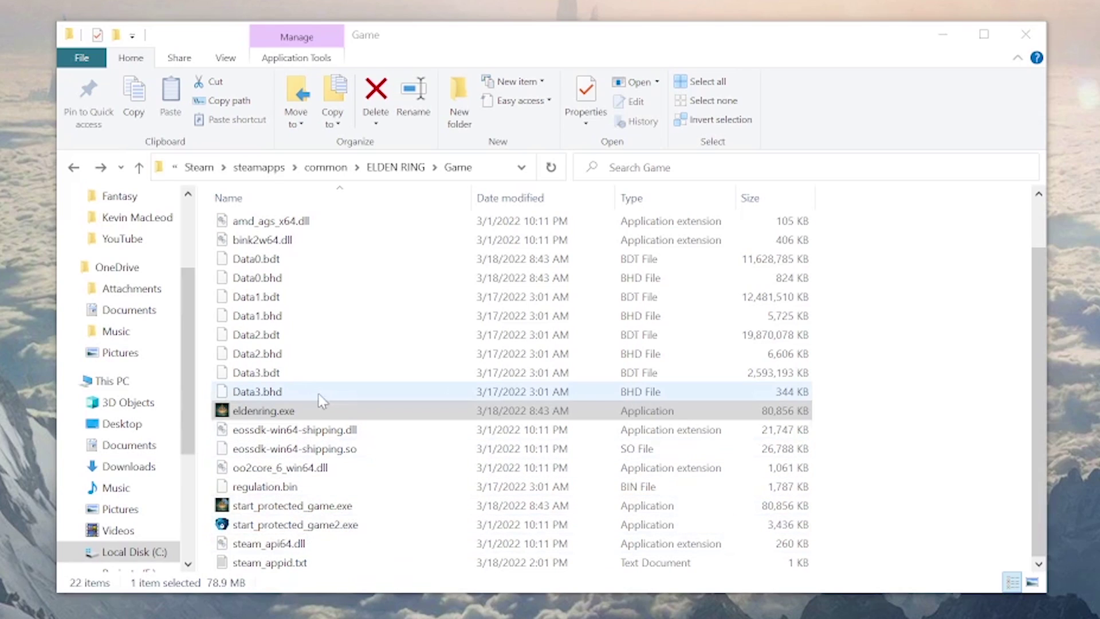
left_click(292, 506)
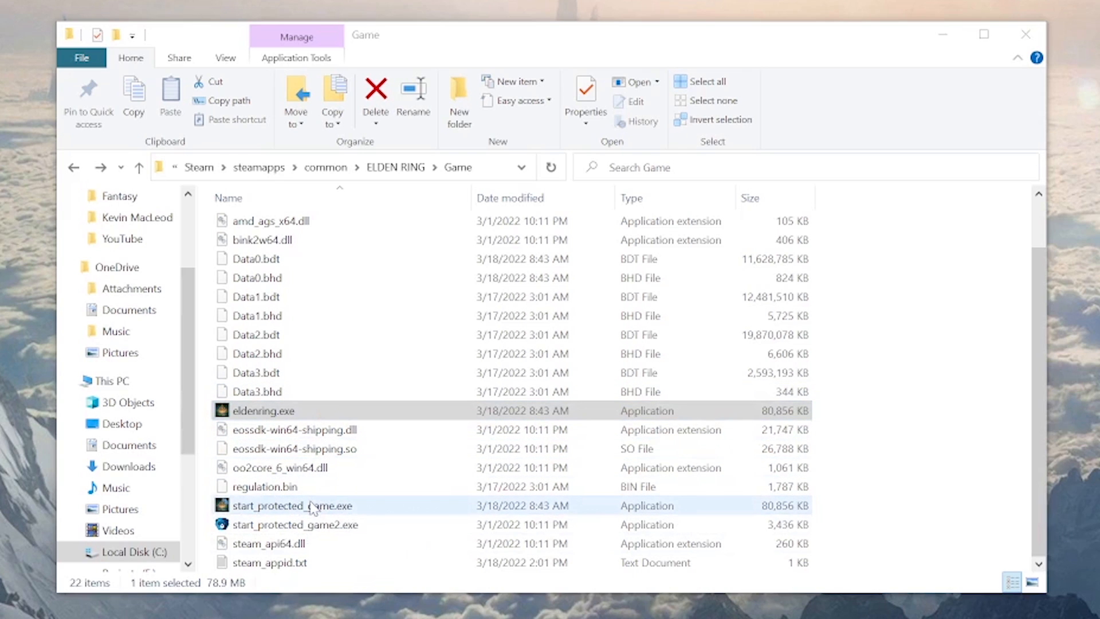
mouse_move(376, 506)
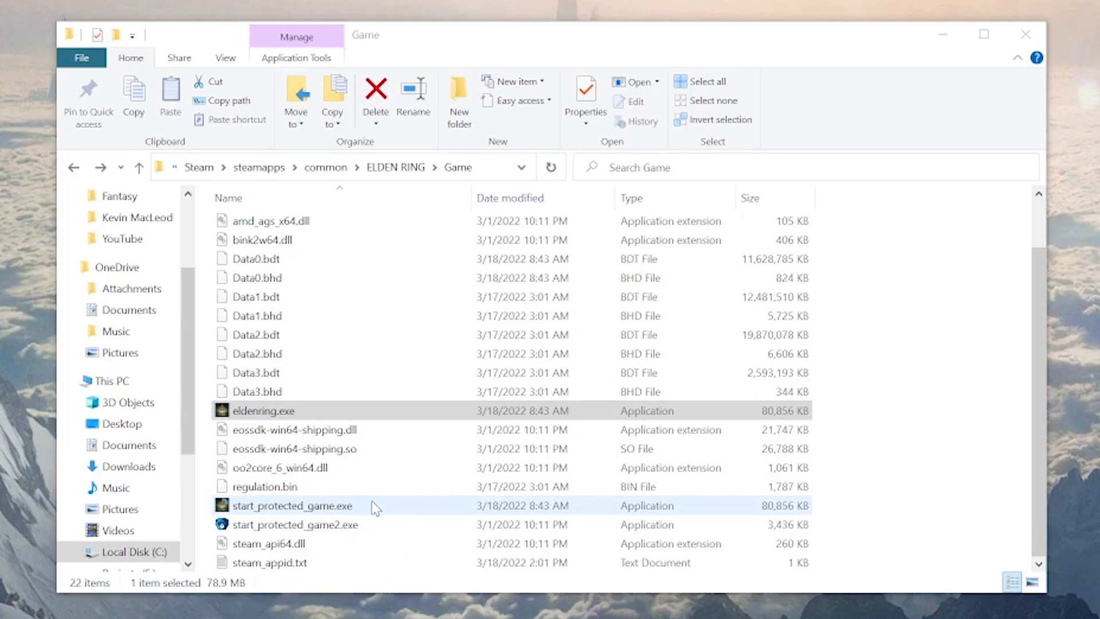
left_click(269, 562)
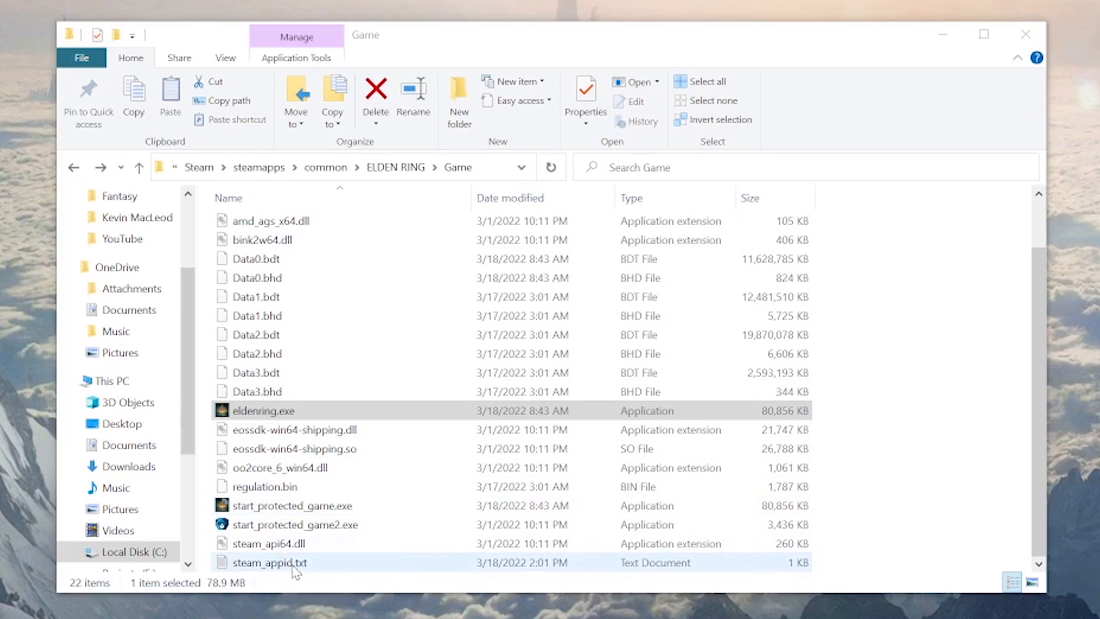
left_click(270, 563)
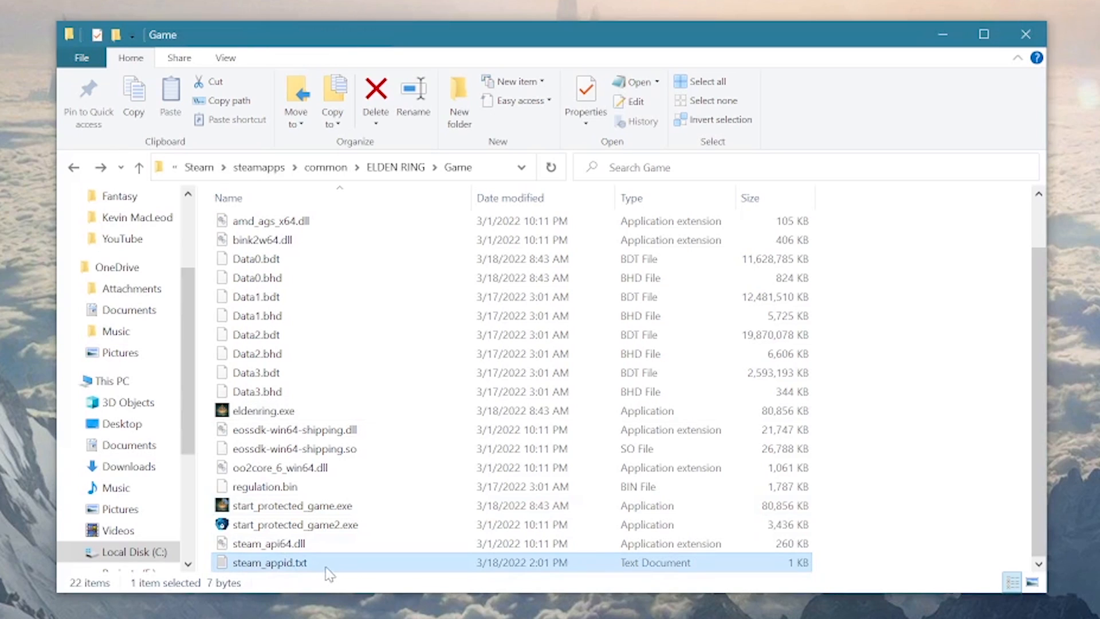
mouse_move(277, 568)
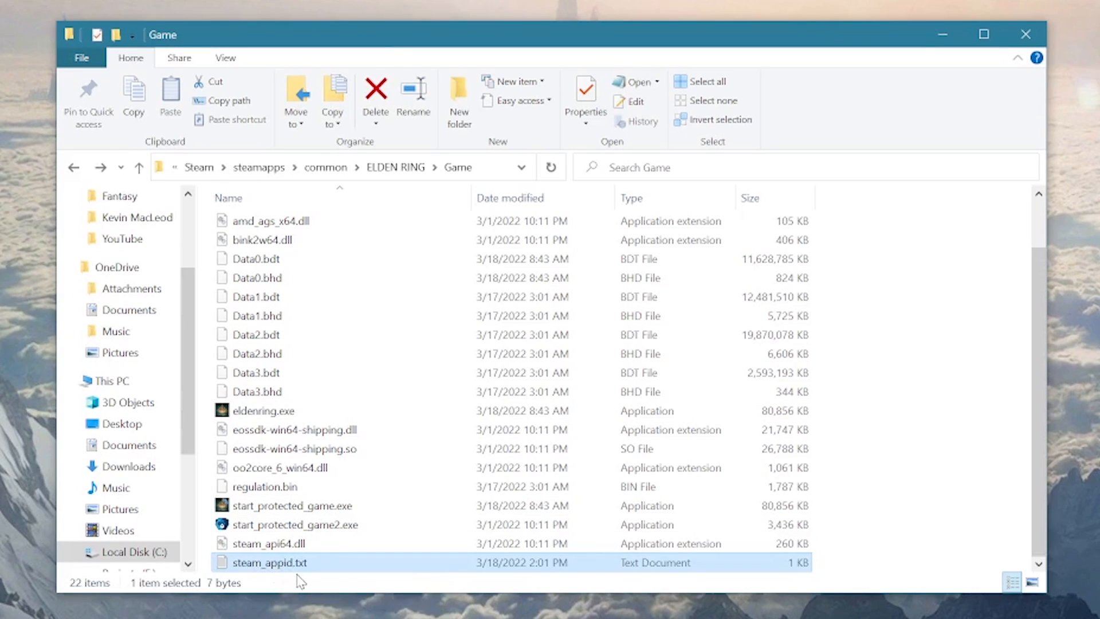
mouse_move(303, 570)
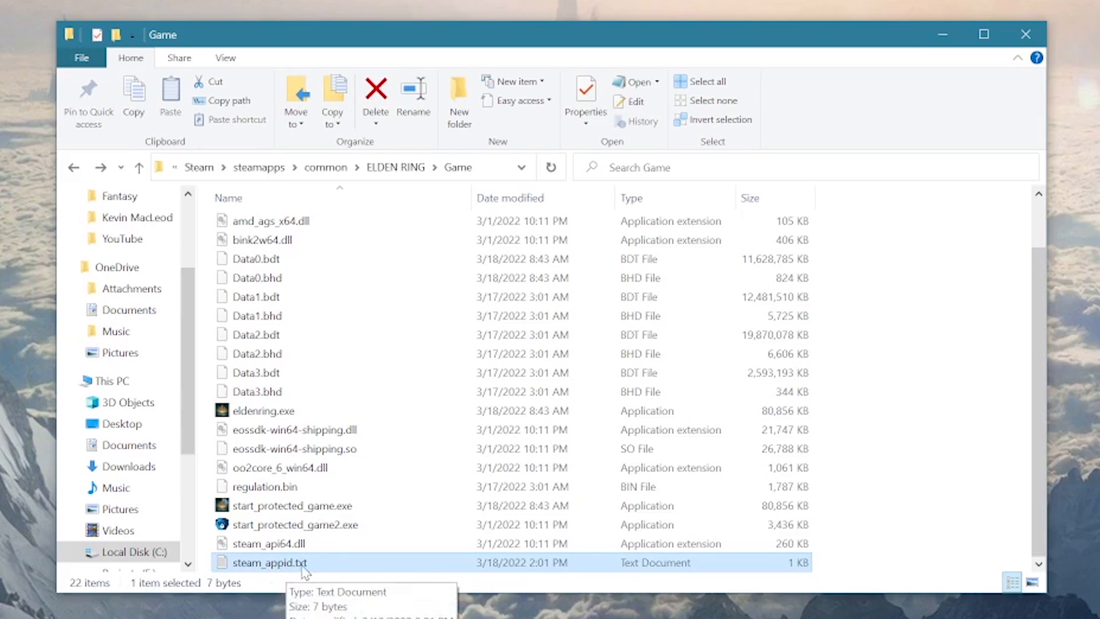
double_click(271, 562)
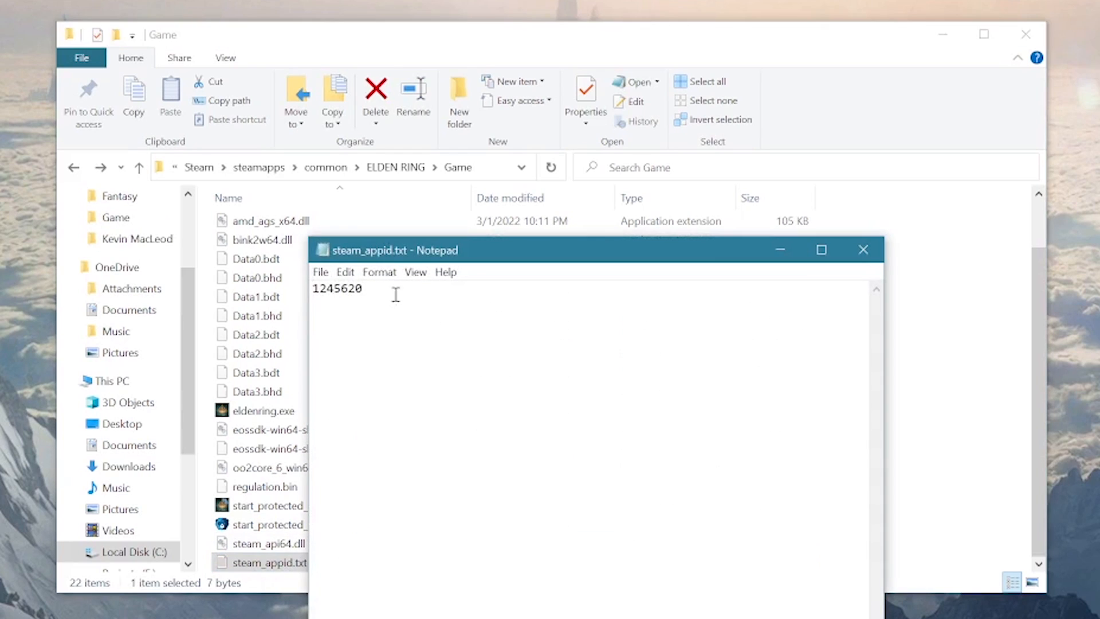
mouse_move(320, 306)
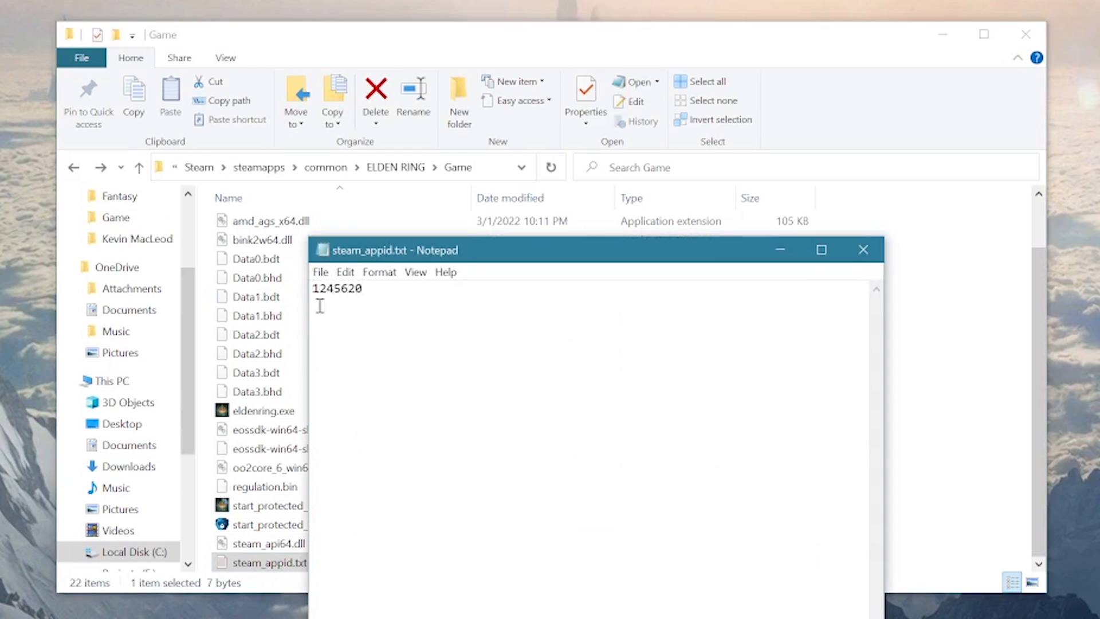
mouse_move(525, 305)
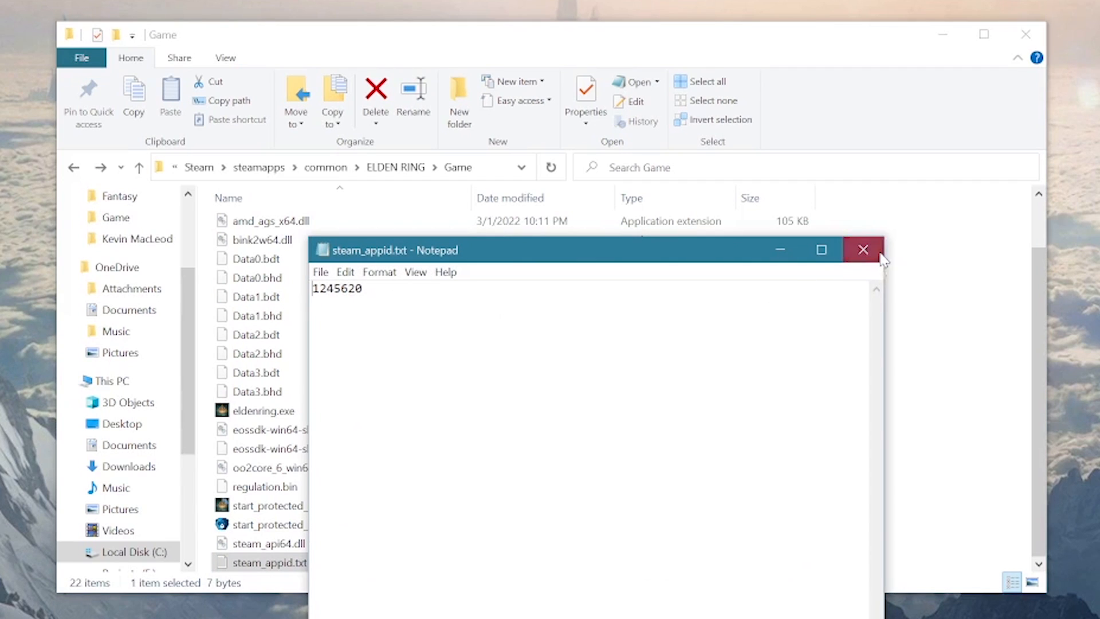
Step: Close the steam_appid.txt Notepad window and select eldenring.exe in the Game folder
left_click(863, 249)
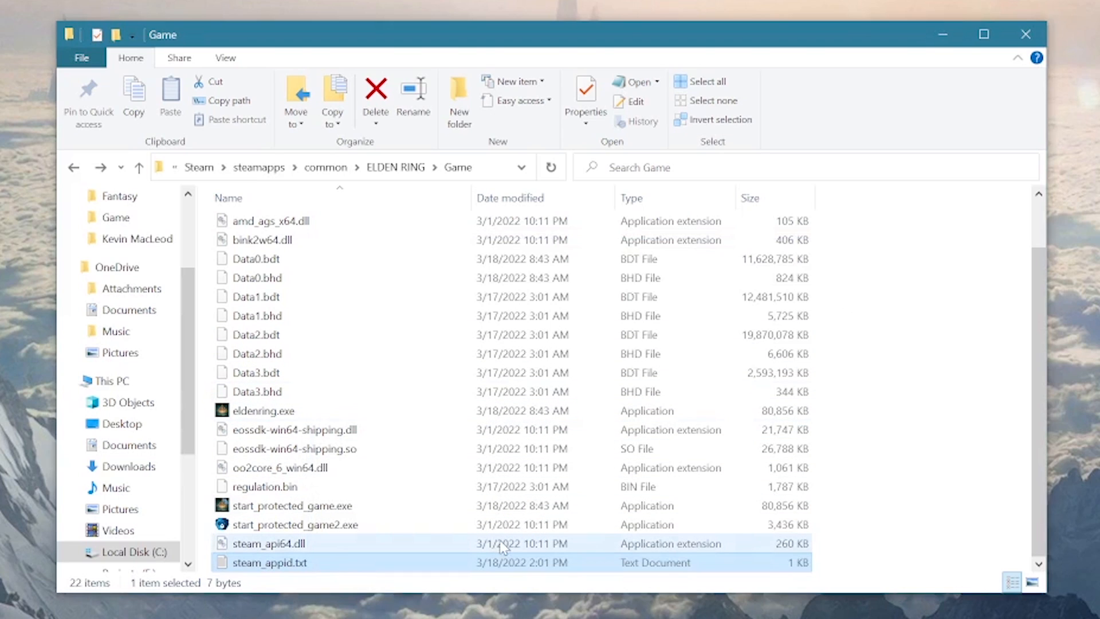
mouse_move(337, 562)
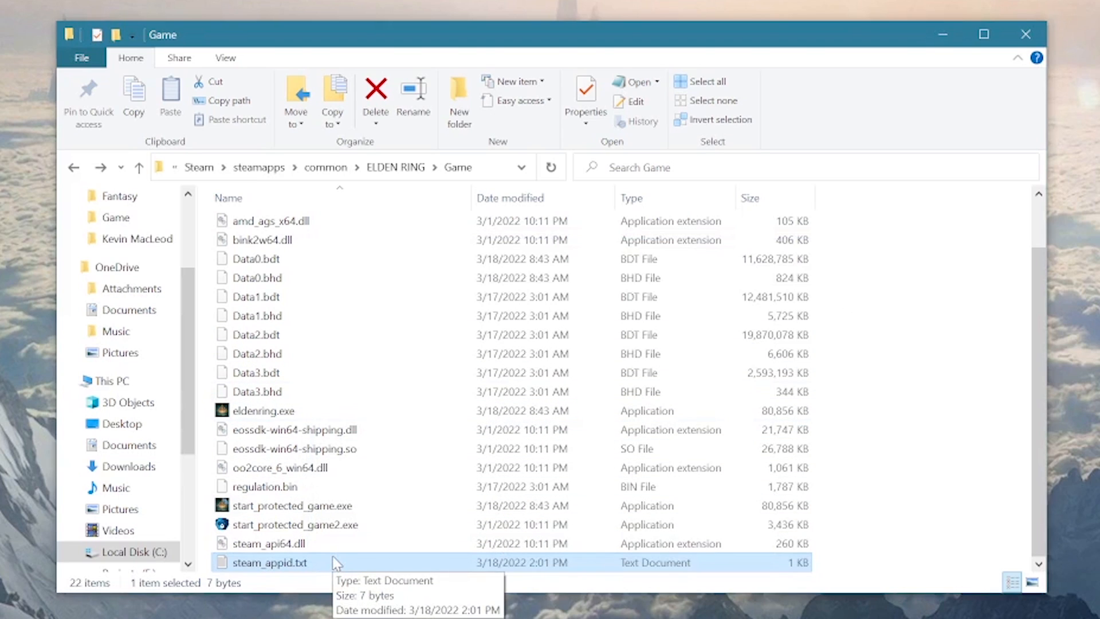
left_click(263, 410)
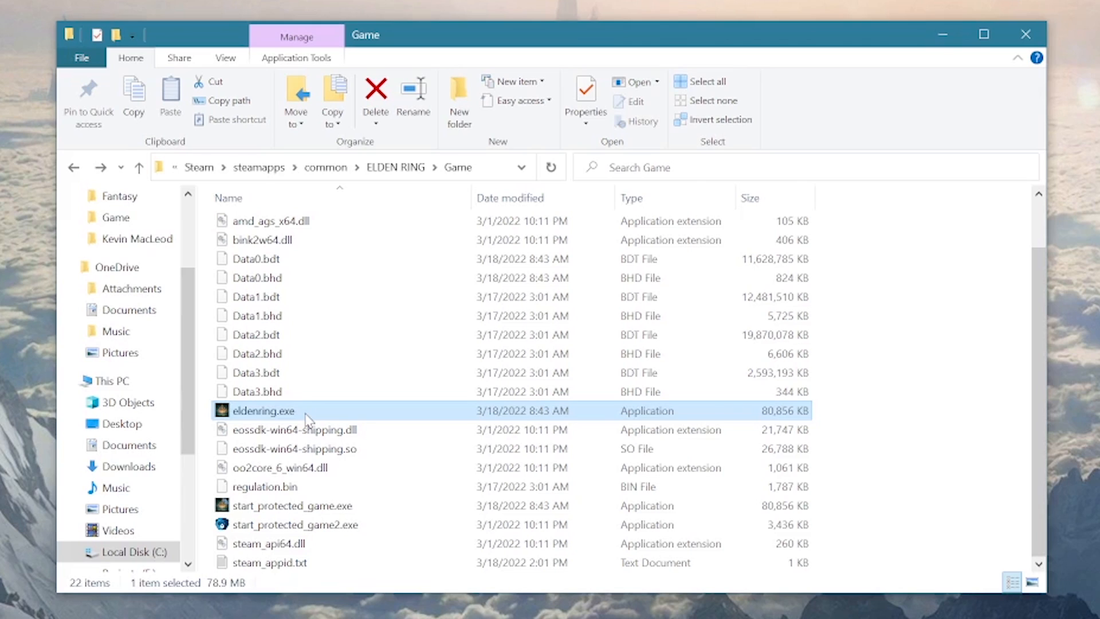
mouse_move(309, 420)
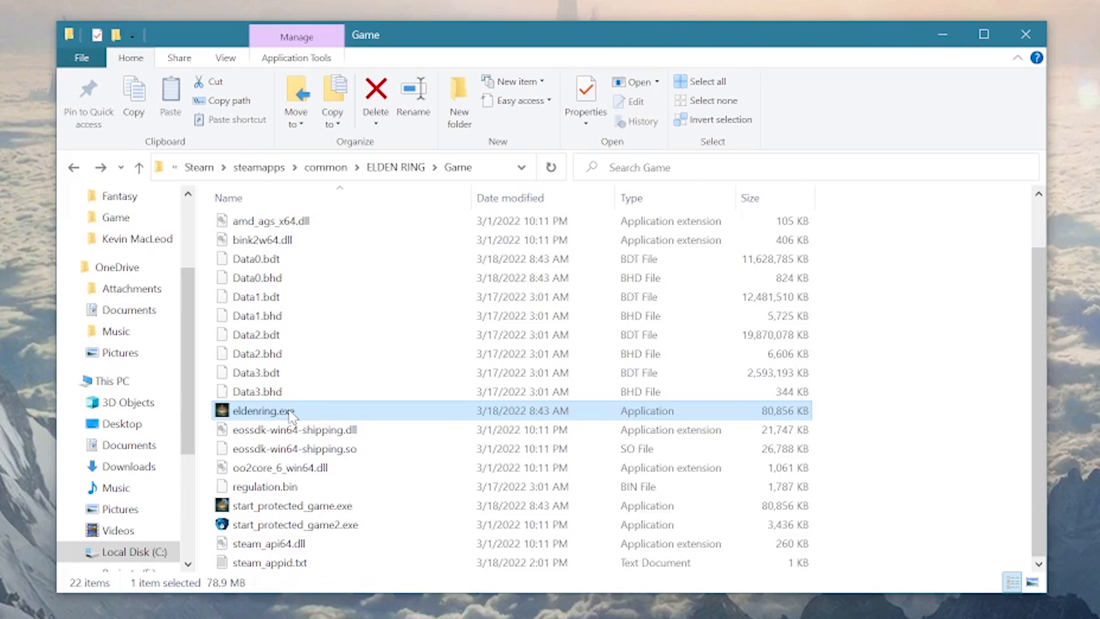
mouse_move(266, 410)
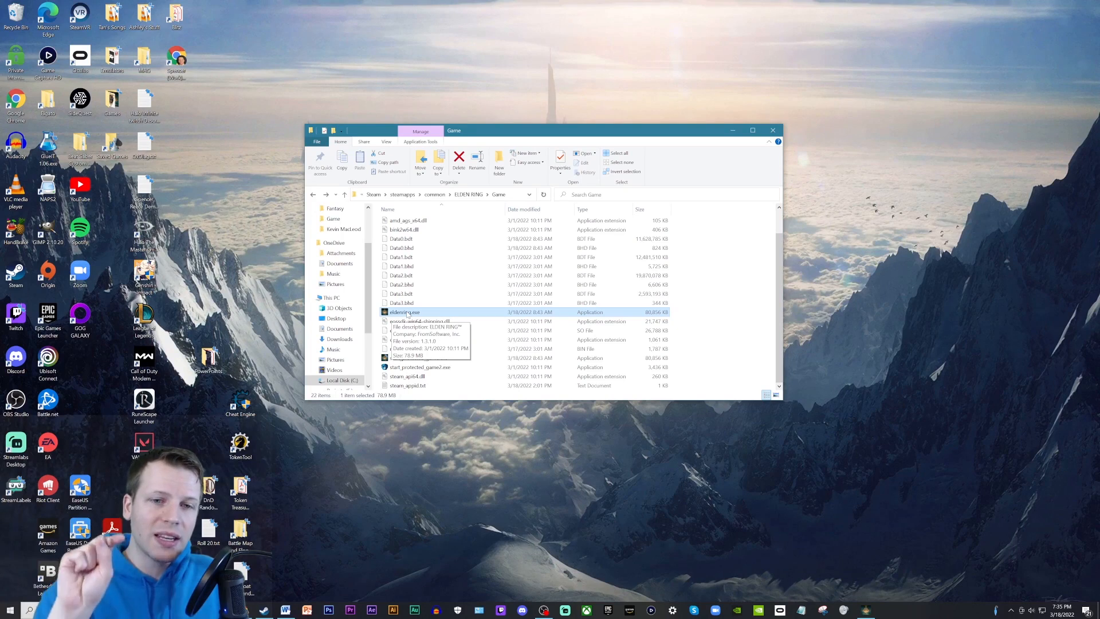
mouse_move(403, 316)
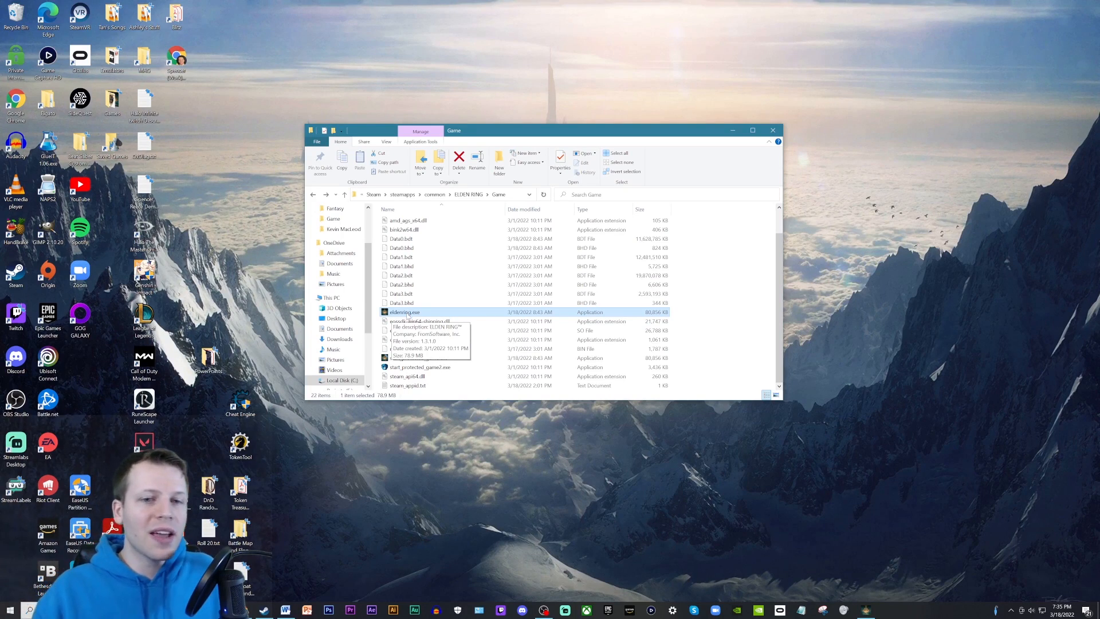
mouse_move(482, 450)
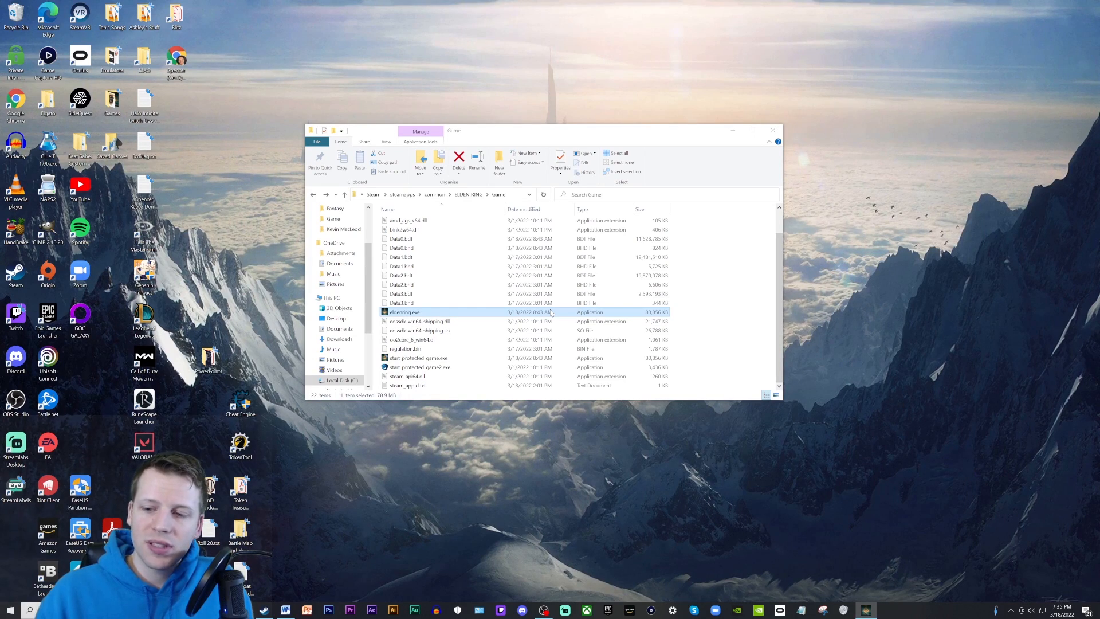
mouse_move(687, 441)
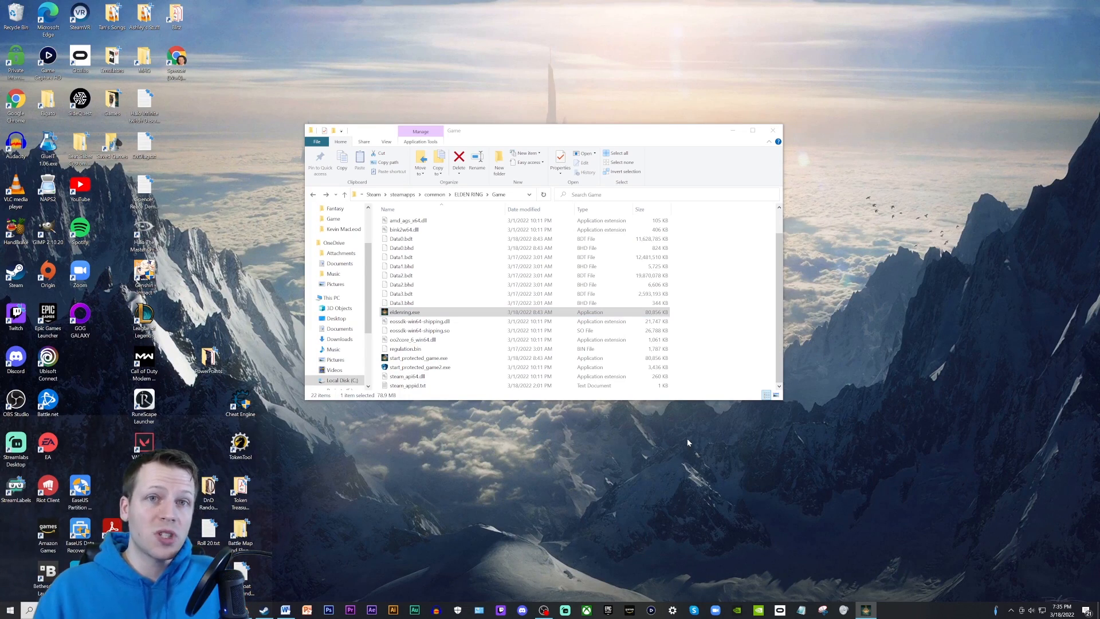
mouse_move(729, 332)
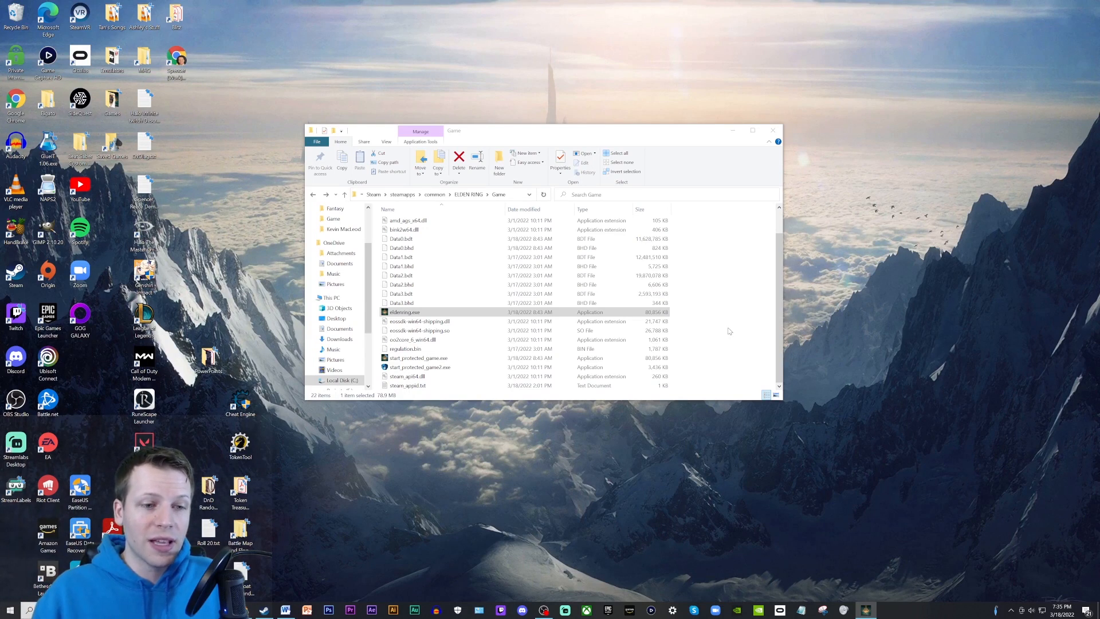
mouse_move(690, 525)
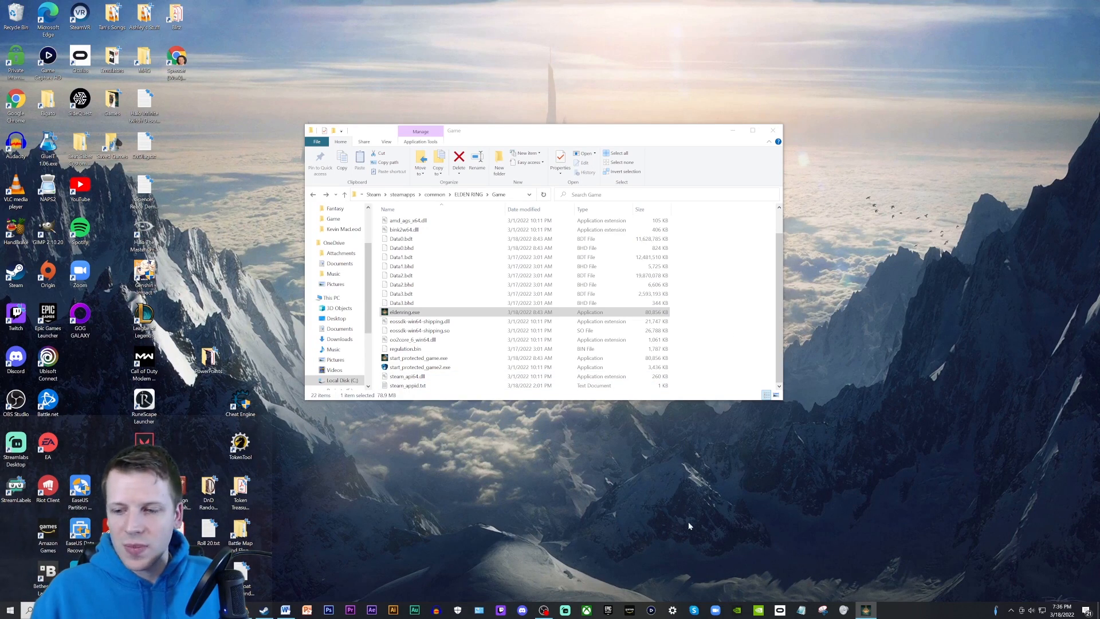
mouse_move(500, 471)
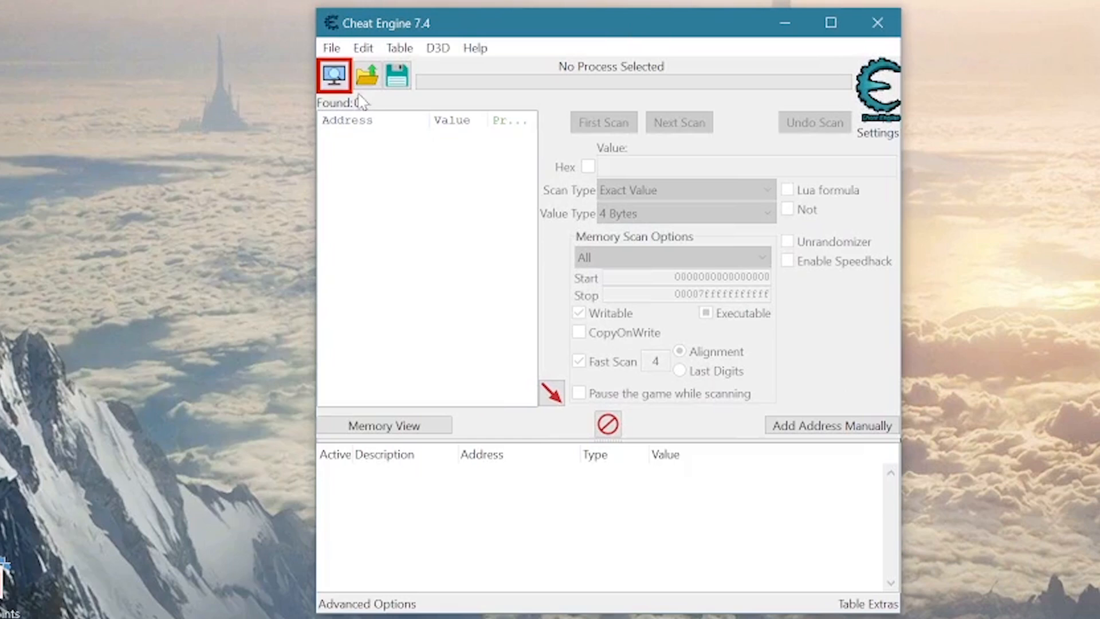
Step: Open Cheat Engine's Process List via the Select a process toolbar button
left_click(333, 75)
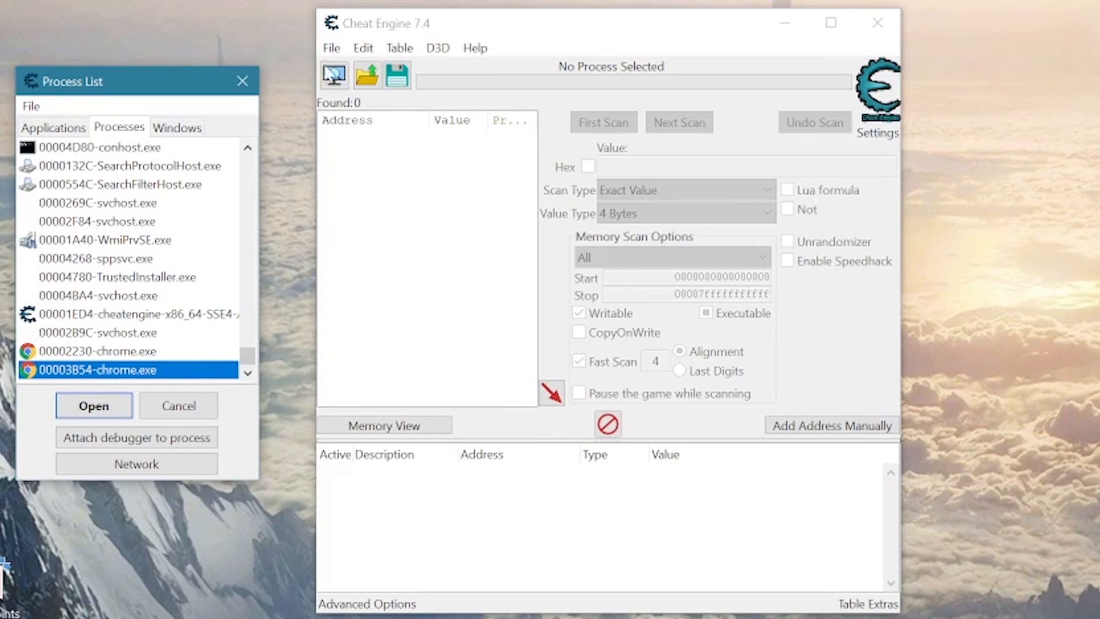
mouse_move(162, 137)
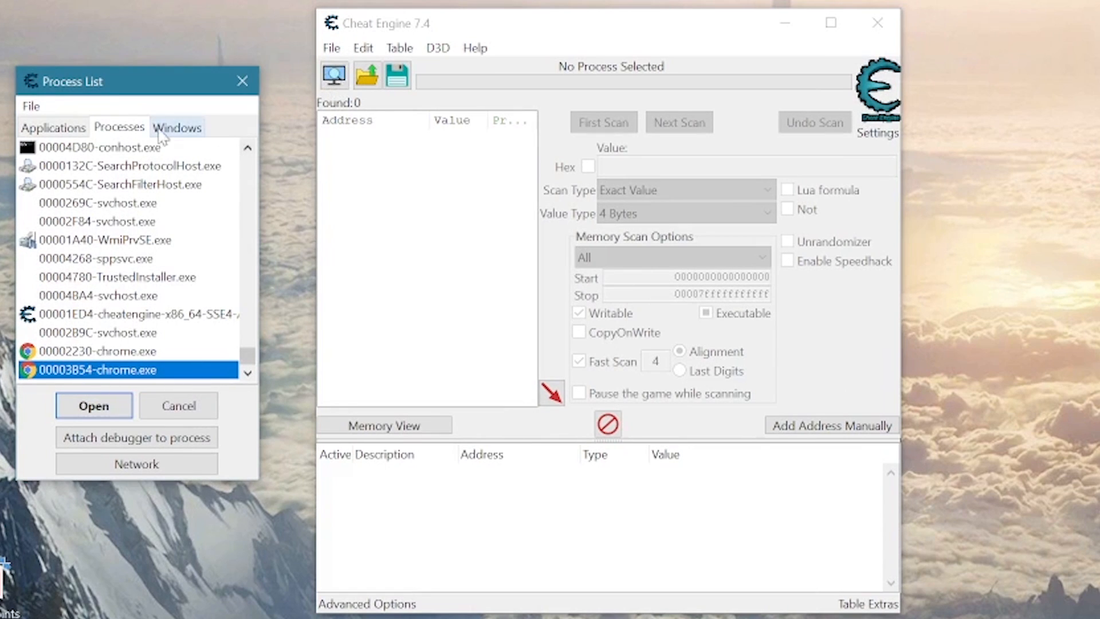
mouse_move(153, 205)
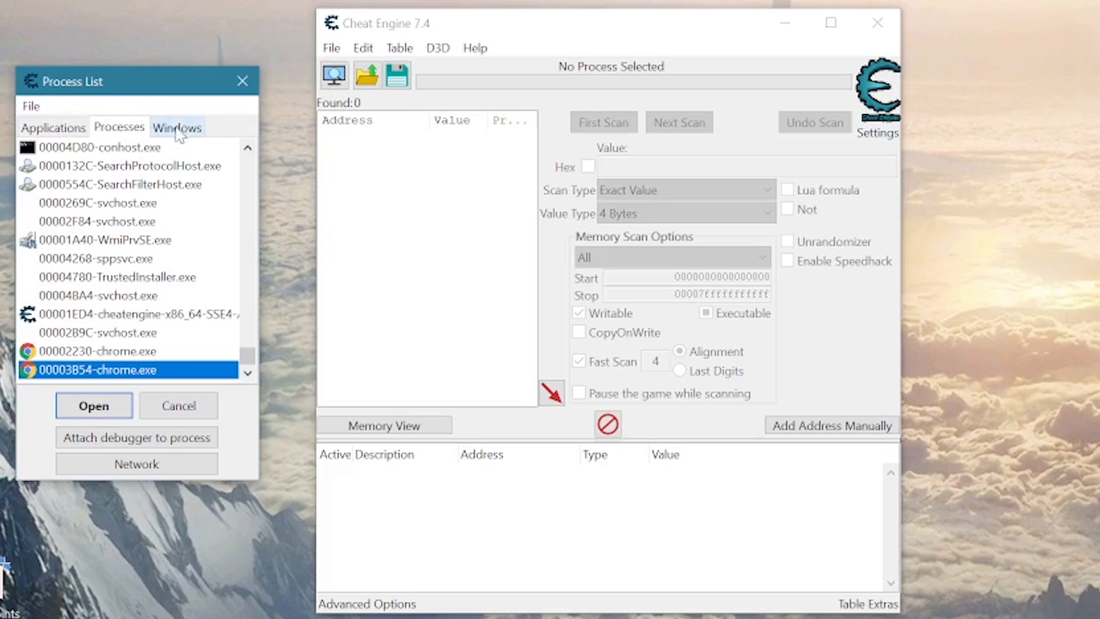
mouse_move(254, 371)
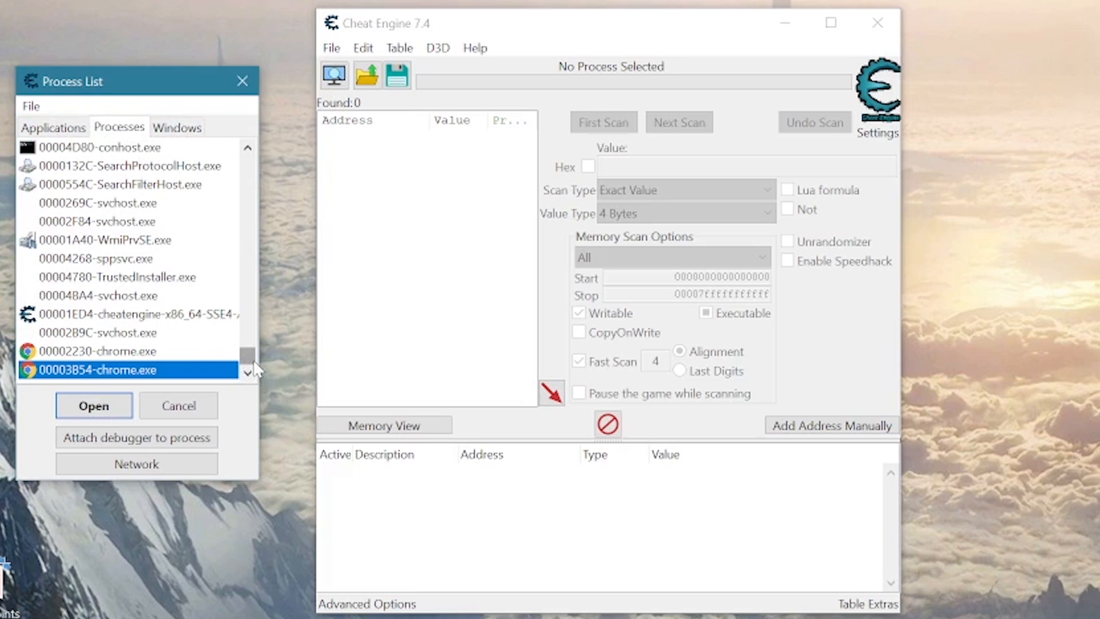
Step: Attach Cheat Engine to process 000054D8-eldenring.exe from the Process List
scroll("down", 3)
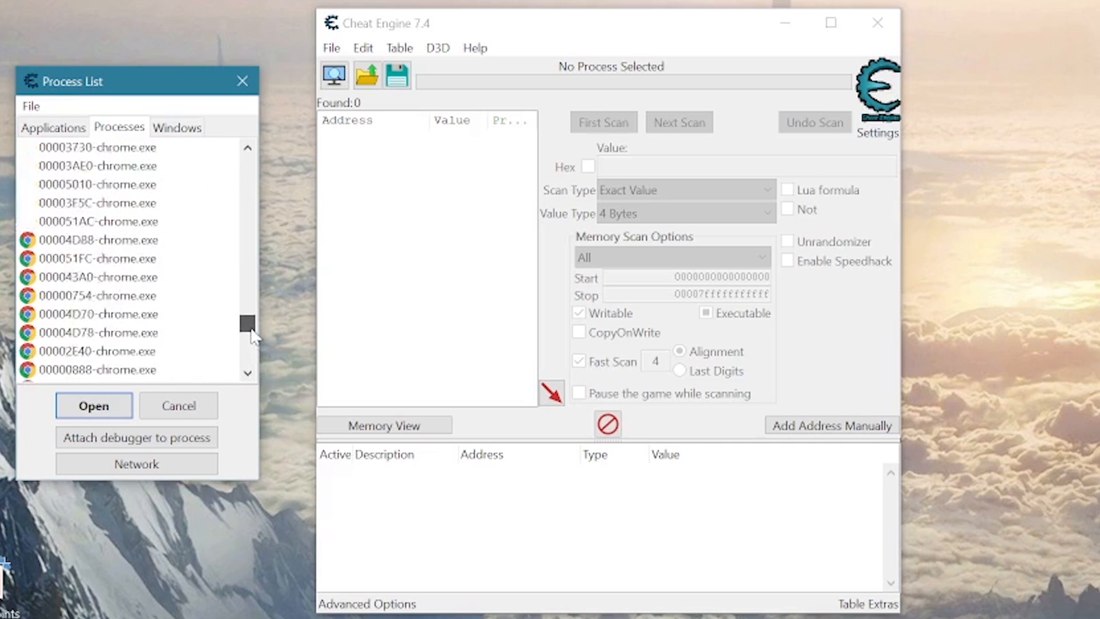
left_click(105, 221)
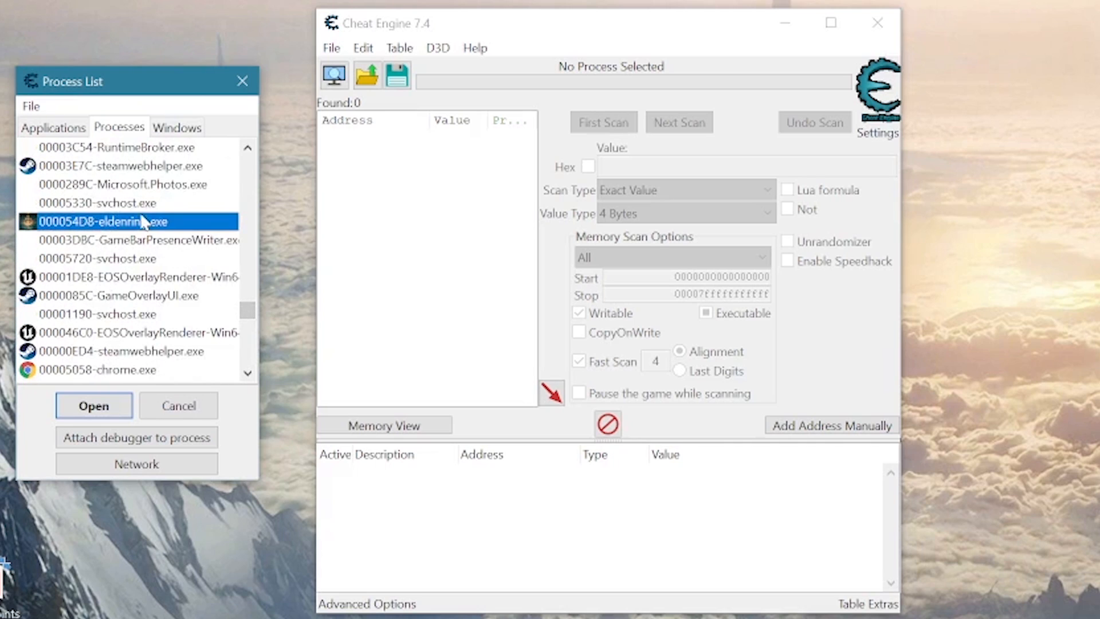
mouse_move(204, 242)
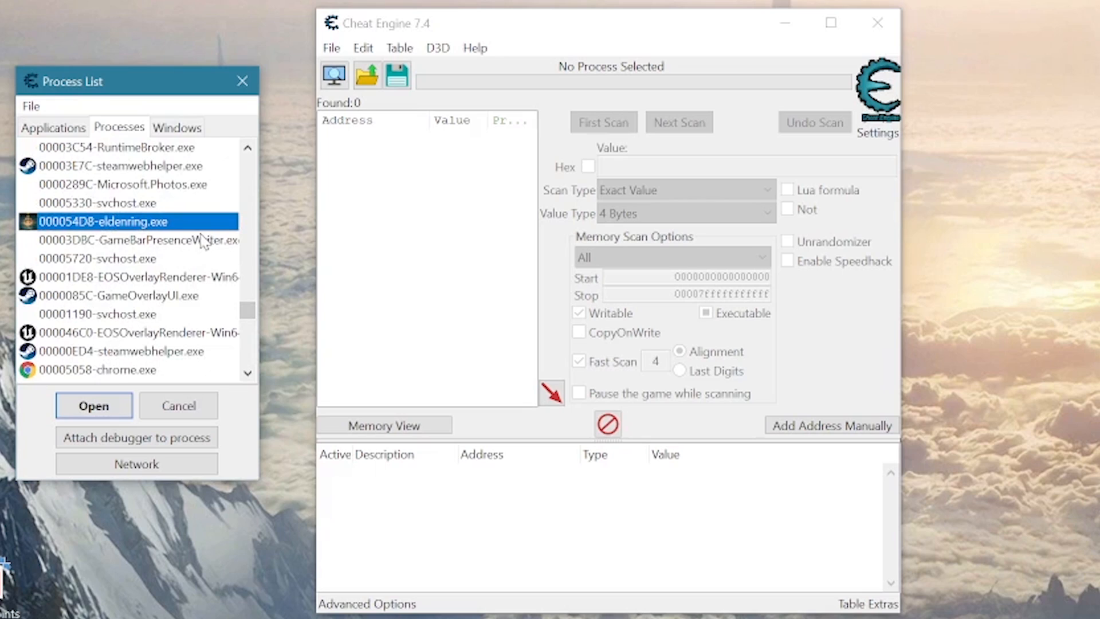
mouse_move(200, 242)
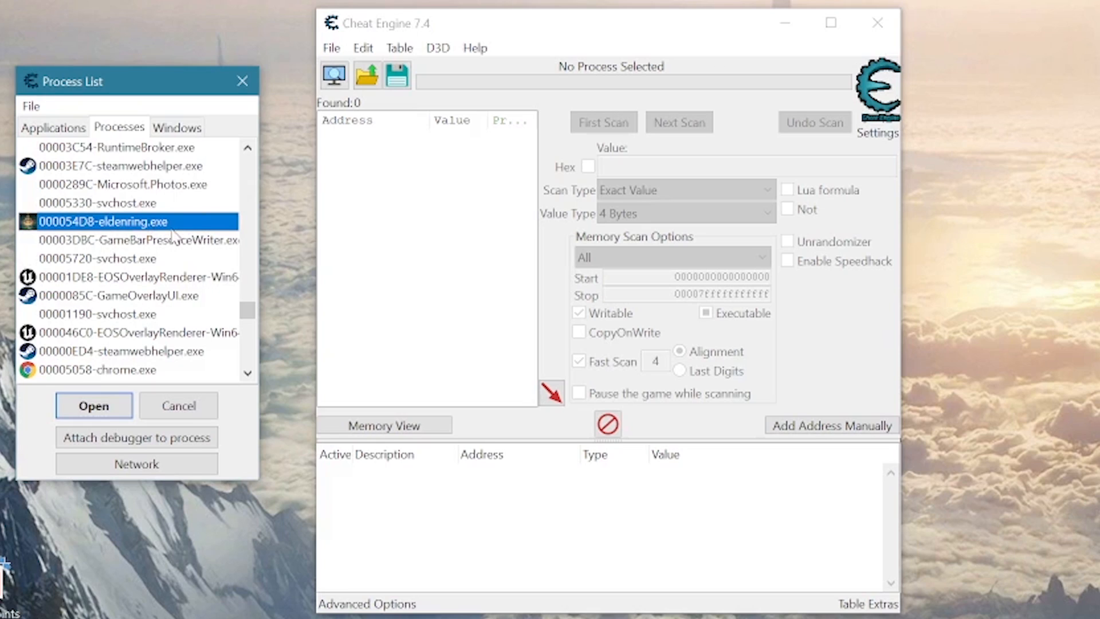
mouse_move(181, 250)
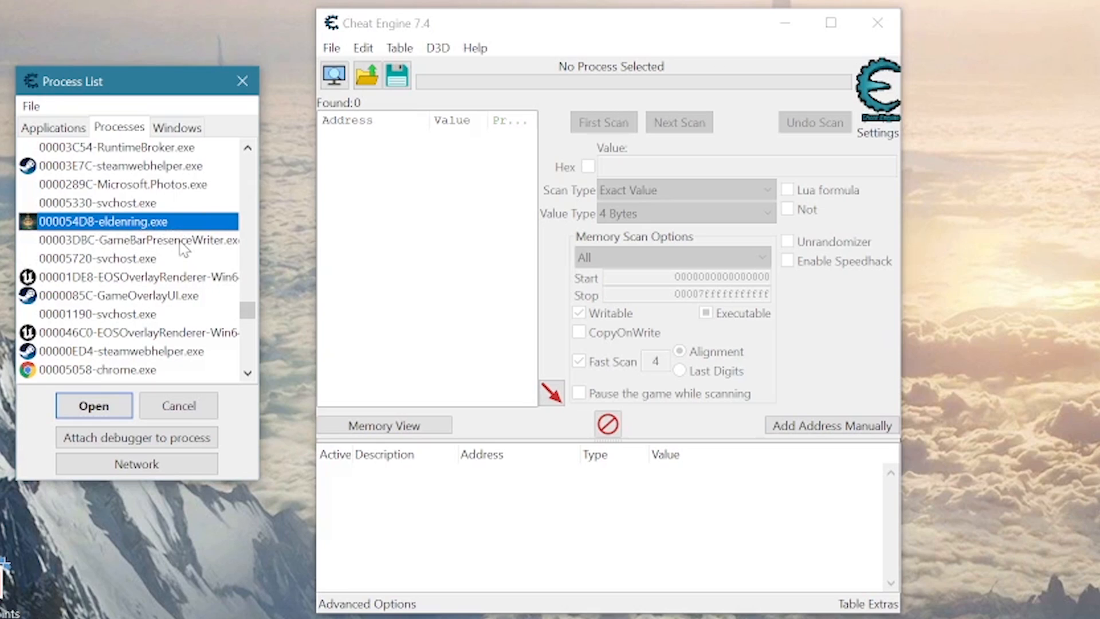
mouse_move(154, 243)
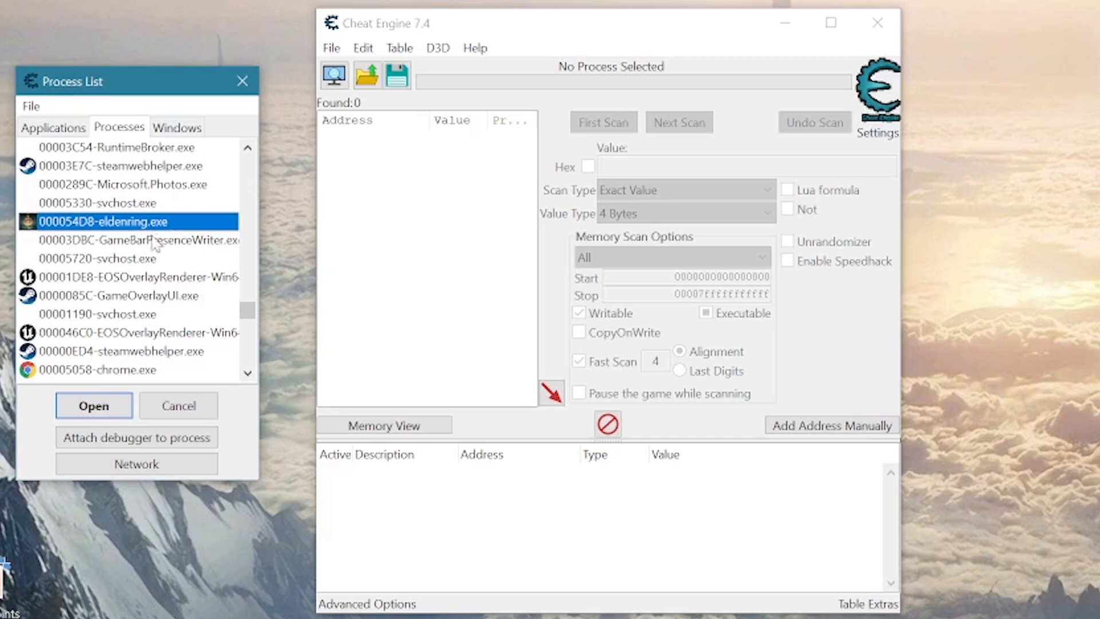
mouse_move(196, 228)
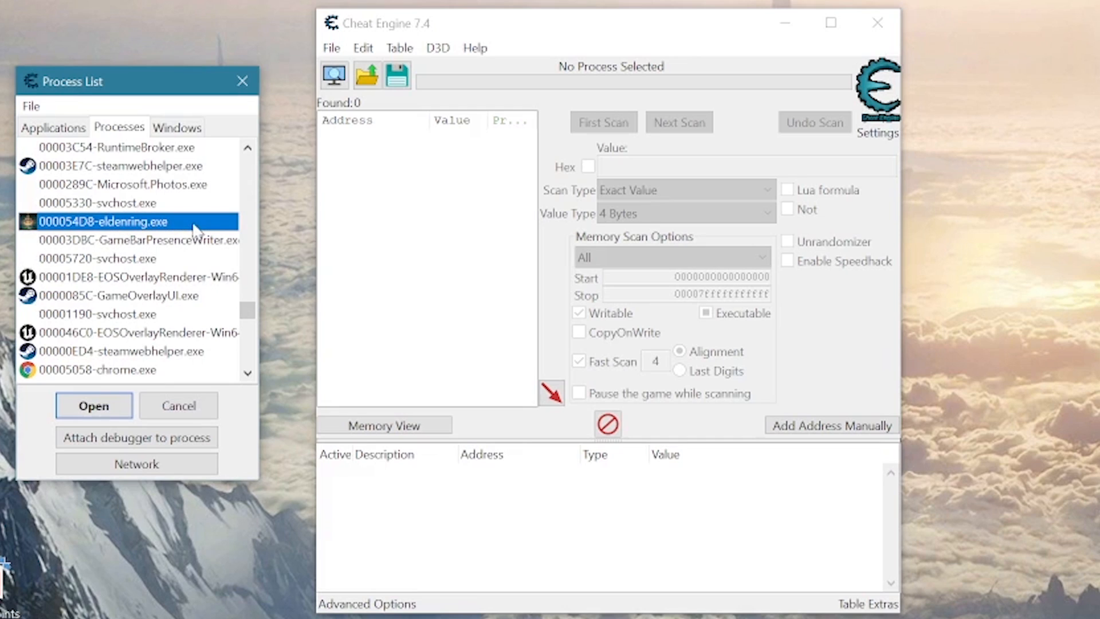
left_click(94, 405)
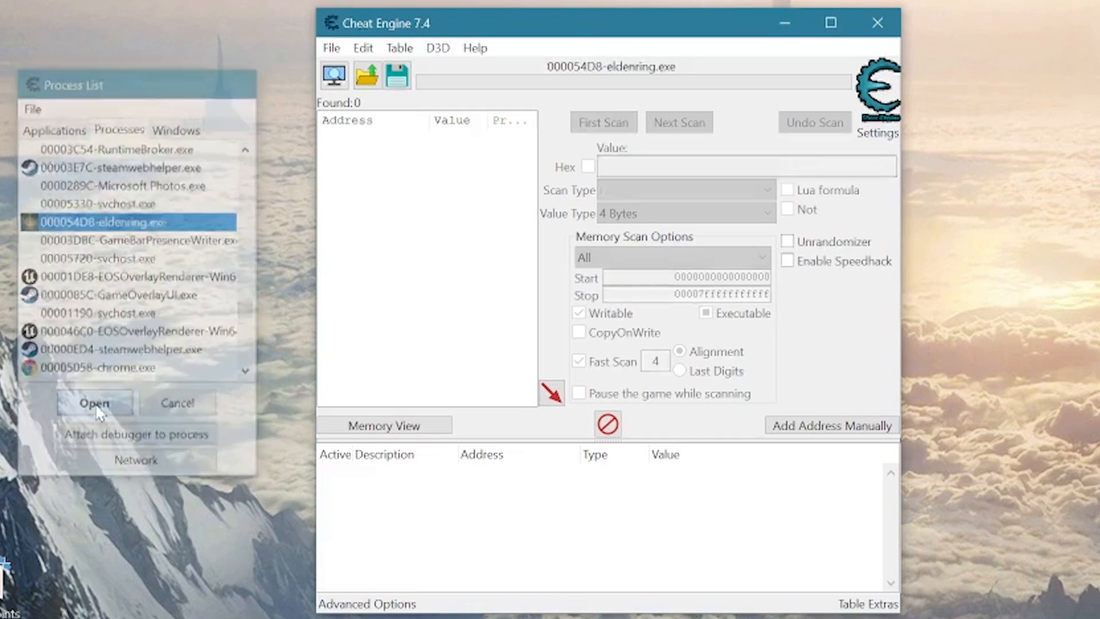
left_click(95, 402)
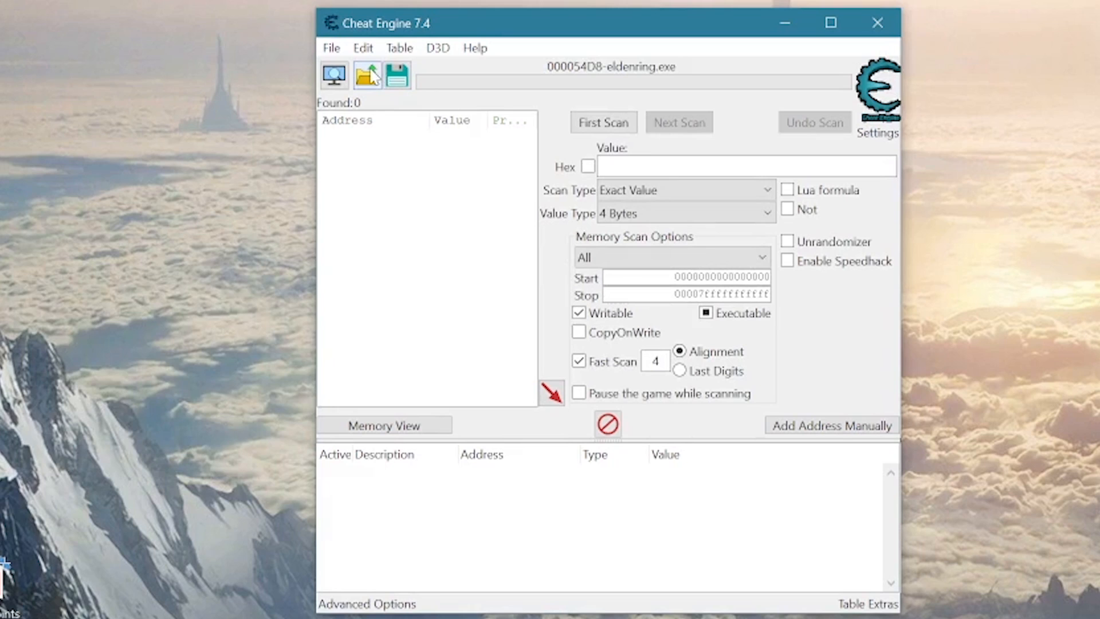
mouse_move(366, 75)
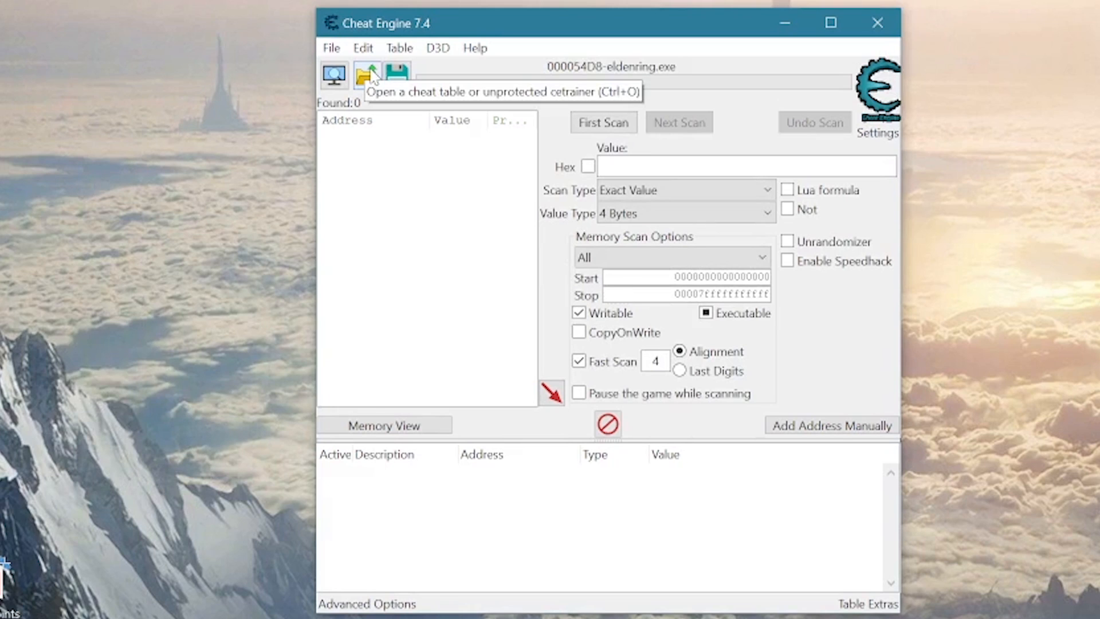
Step: Load the eldenring_all-in-one_Hexinton_v1.11_ce7.4.ct cheat table
left_click(365, 74)
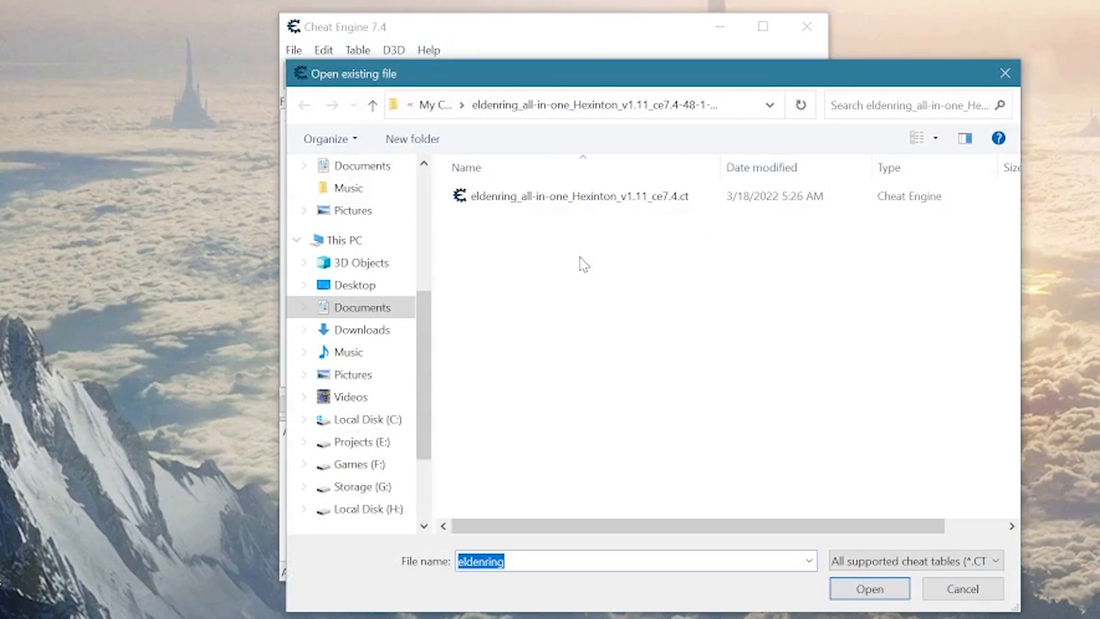
left_click(578, 196)
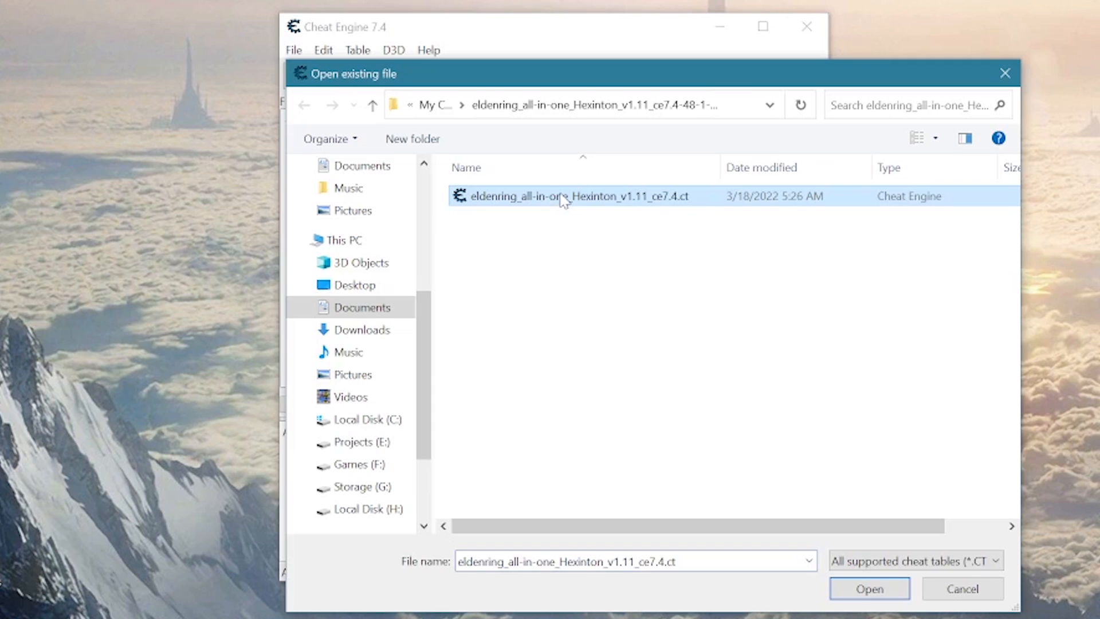
mouse_move(633, 292)
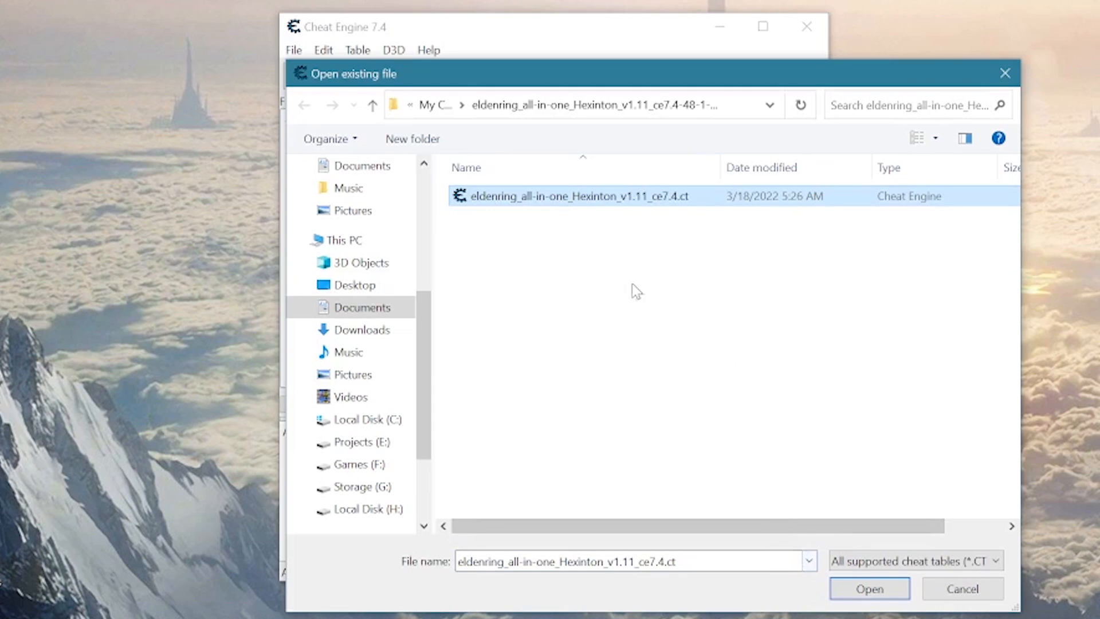
left_click(869, 588)
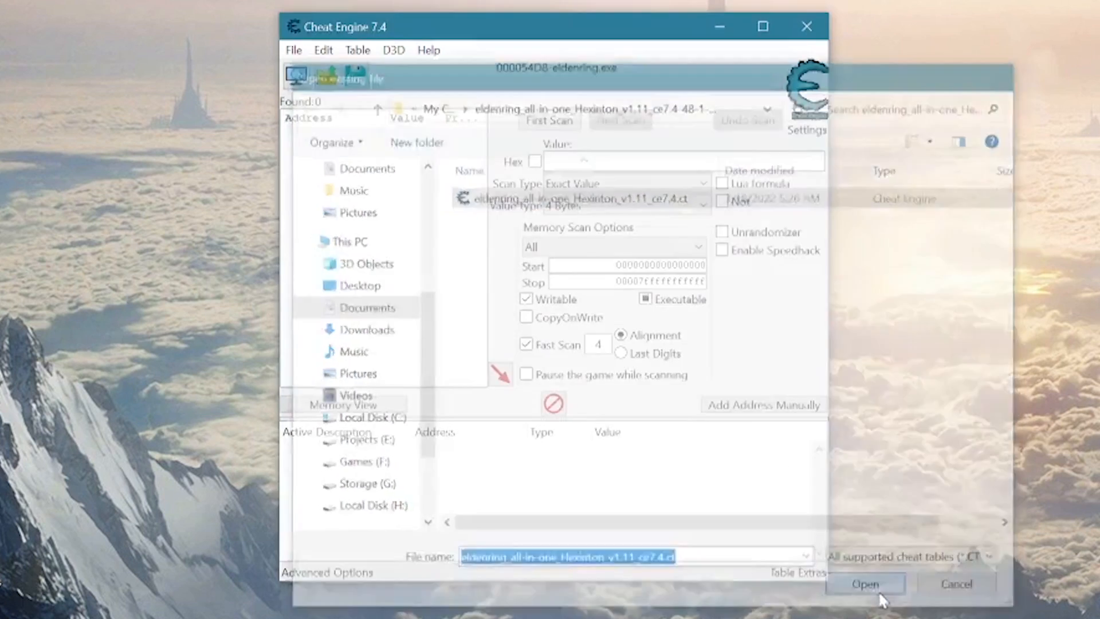
left_click(865, 583)
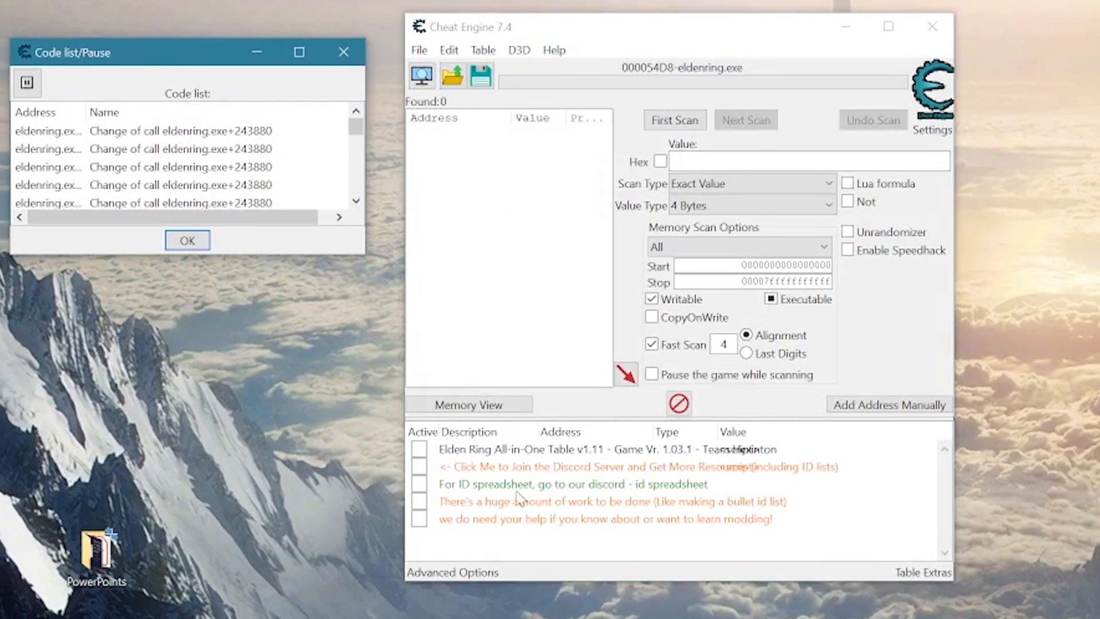
mouse_move(165, 98)
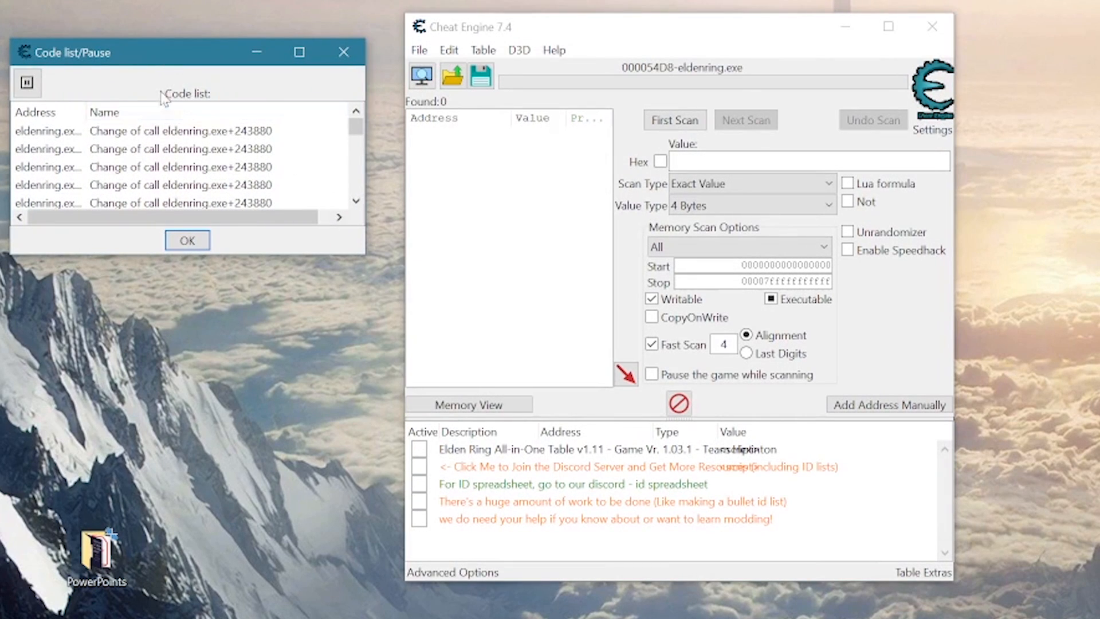
mouse_move(599, 341)
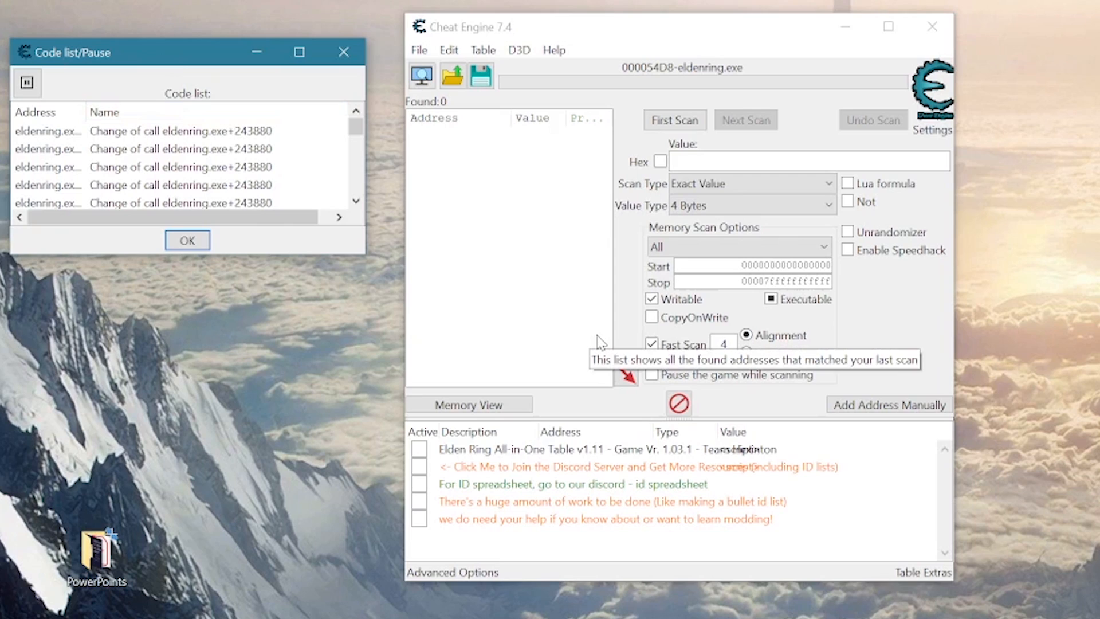
mouse_move(504, 534)
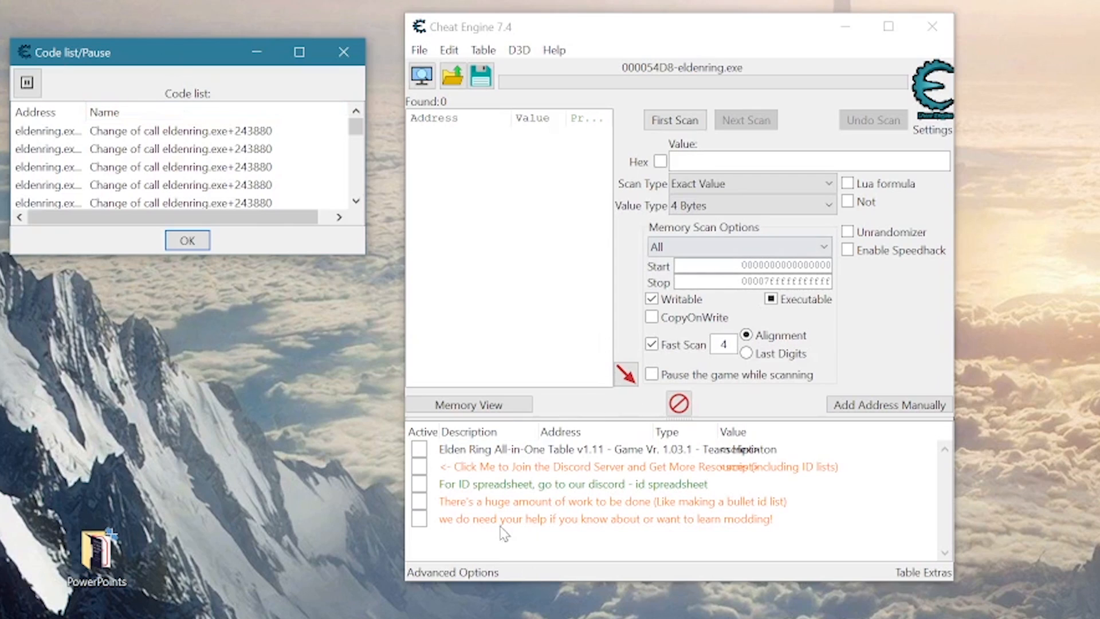
mouse_move(443, 454)
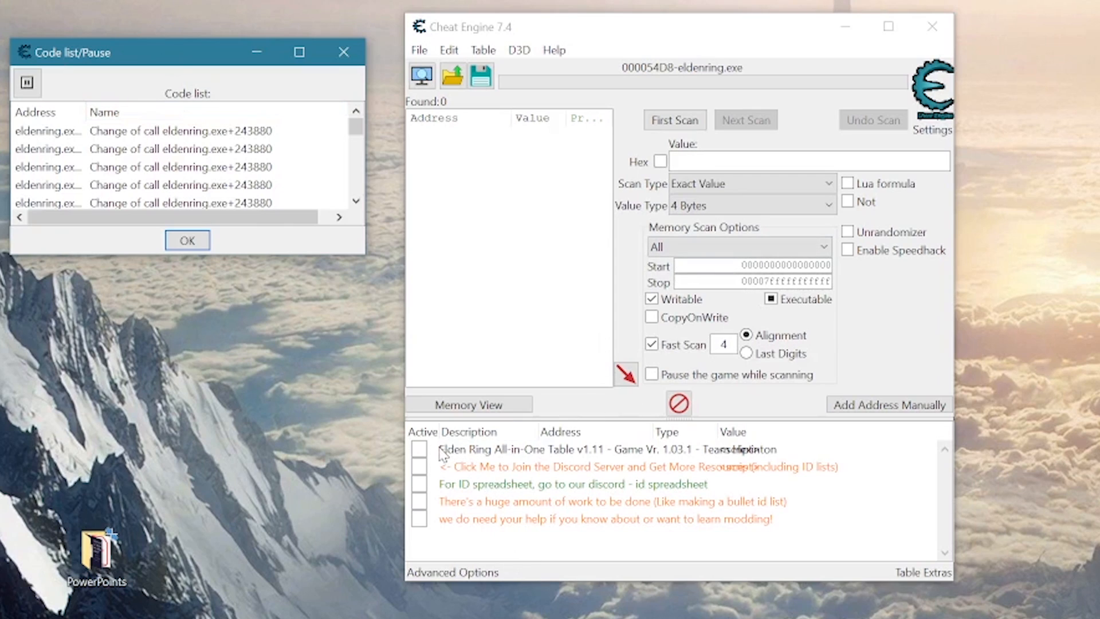
mouse_move(613, 520)
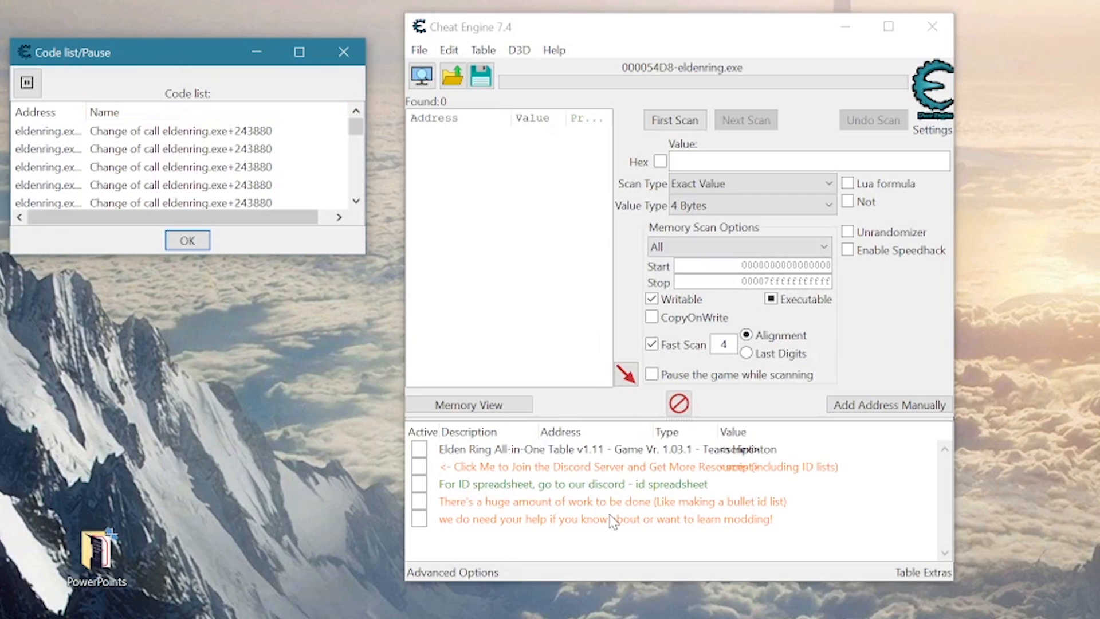
mouse_move(535, 465)
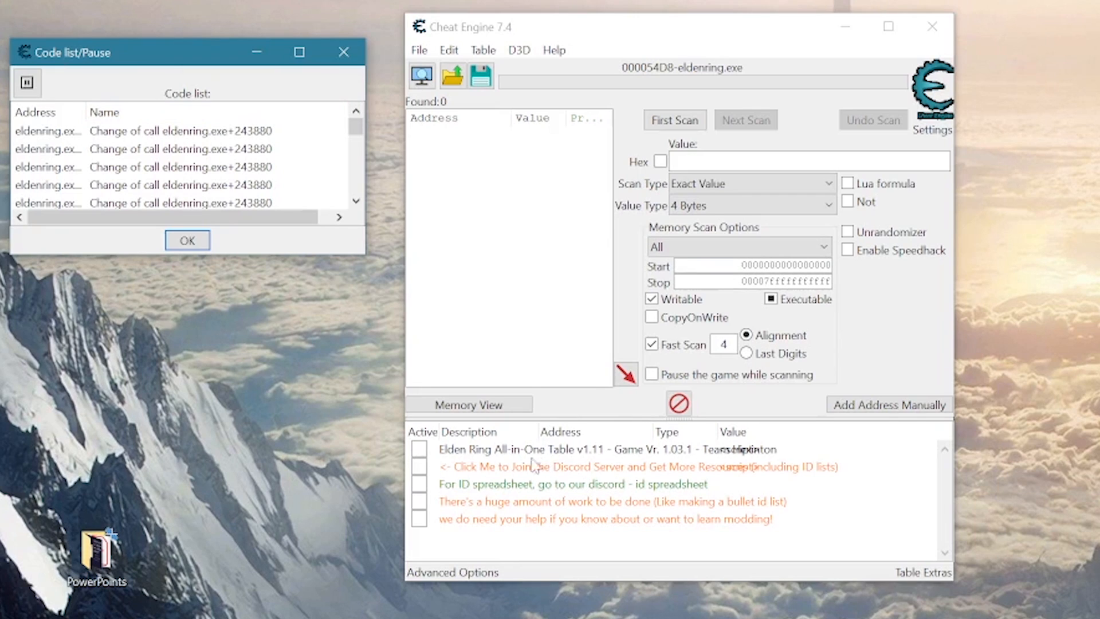
mouse_move(466, 485)
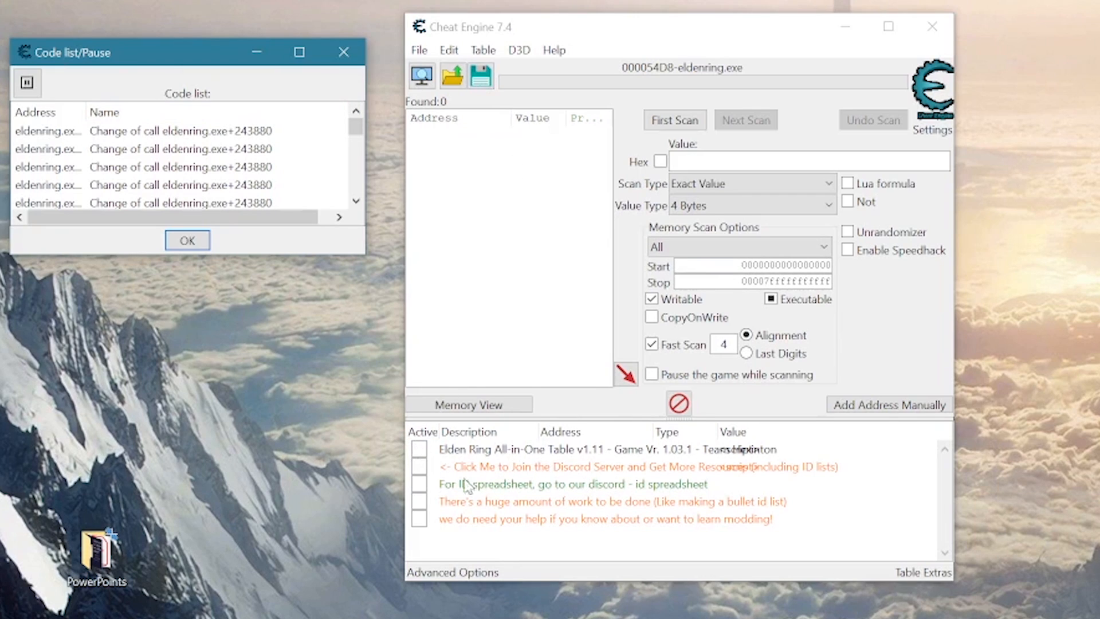
mouse_move(424, 458)
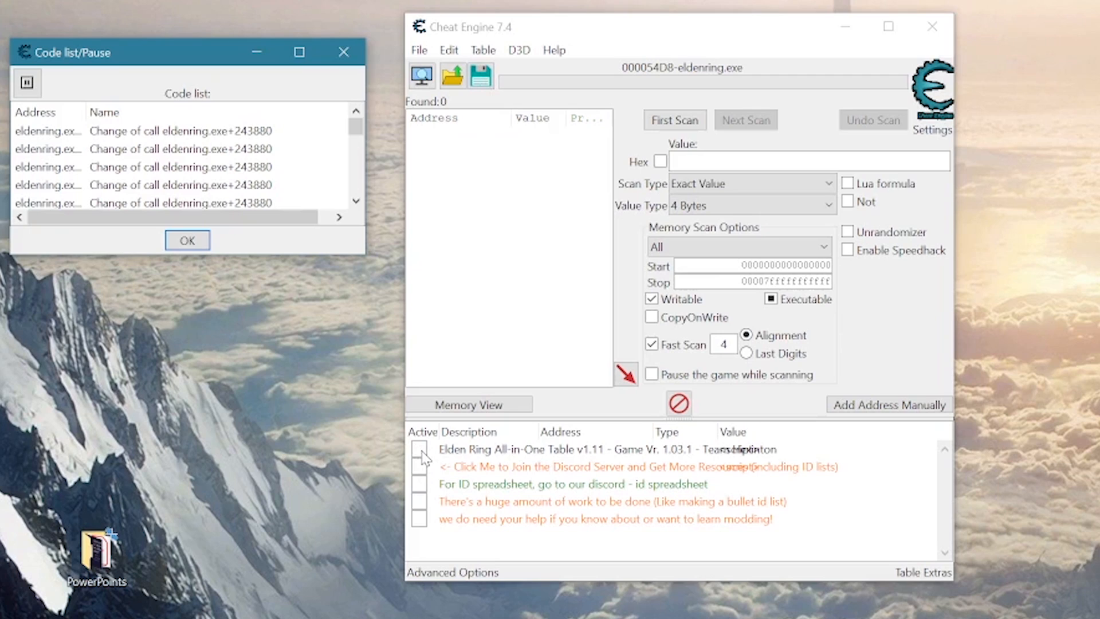
Step: Tick the Active box of the Elden Ring All-in-One Table entry
left_click(420, 450)
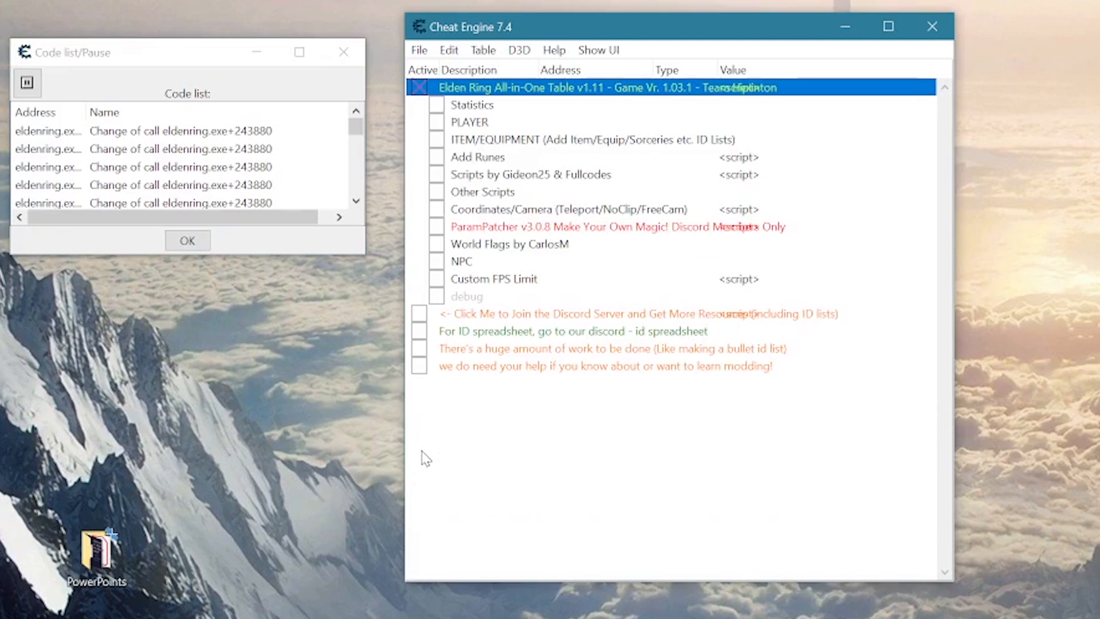
mouse_move(581, 97)
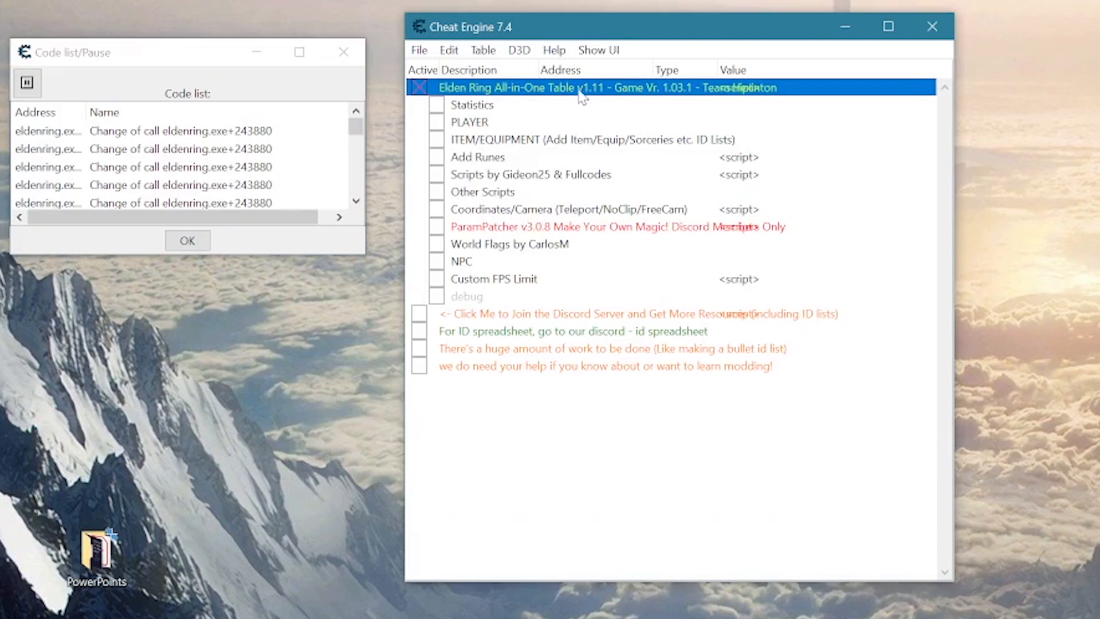
mouse_move(413, 106)
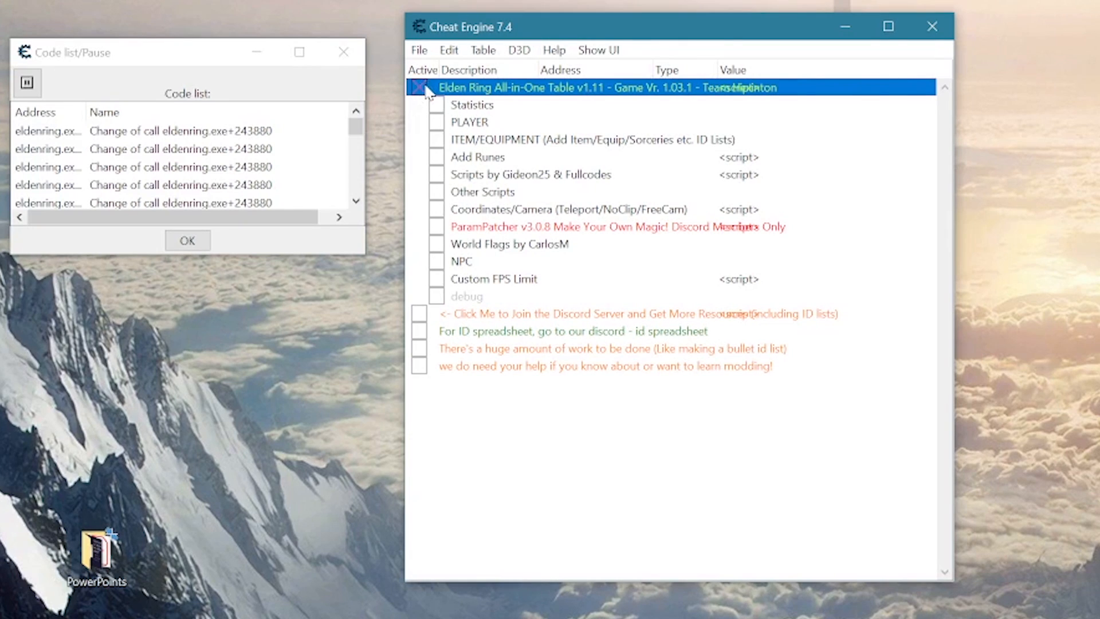
mouse_move(437, 197)
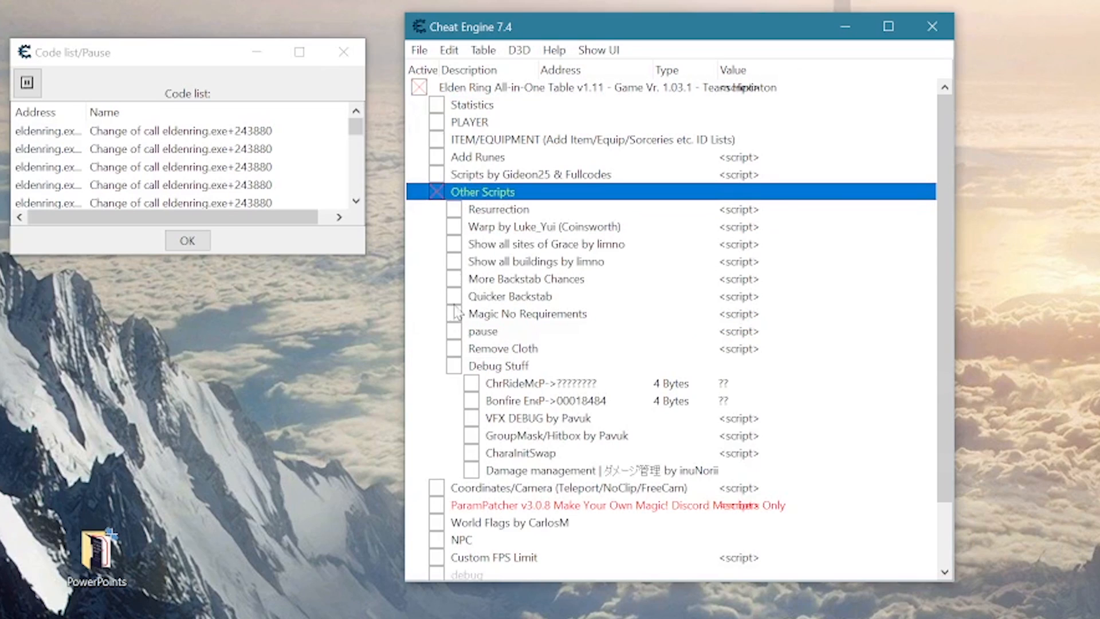
mouse_move(460, 233)
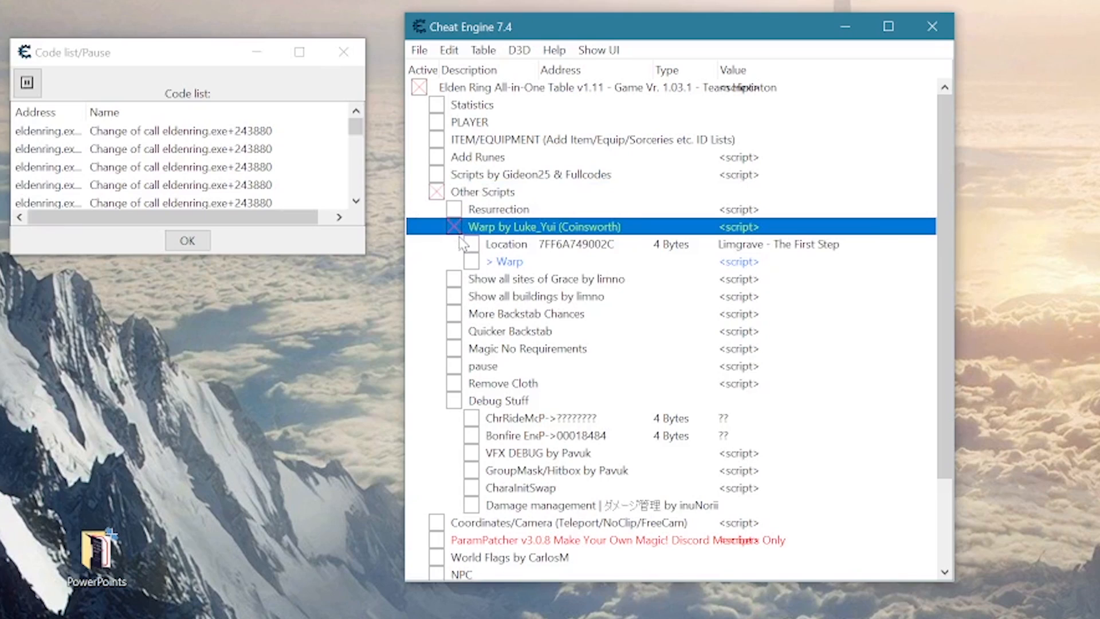
mouse_move(469, 250)
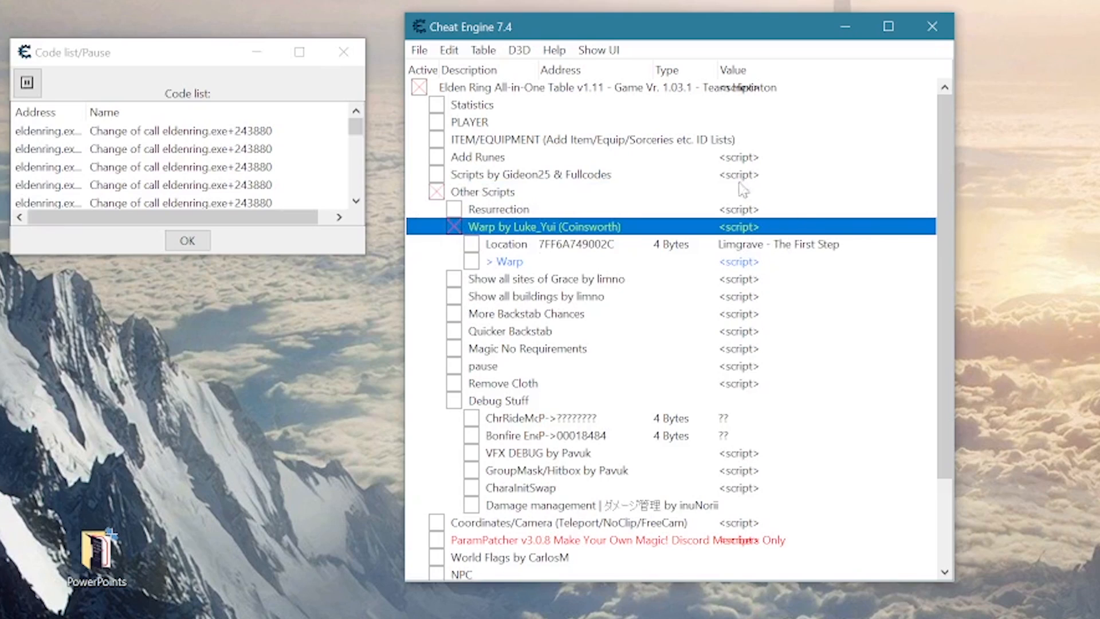
mouse_move(594, 246)
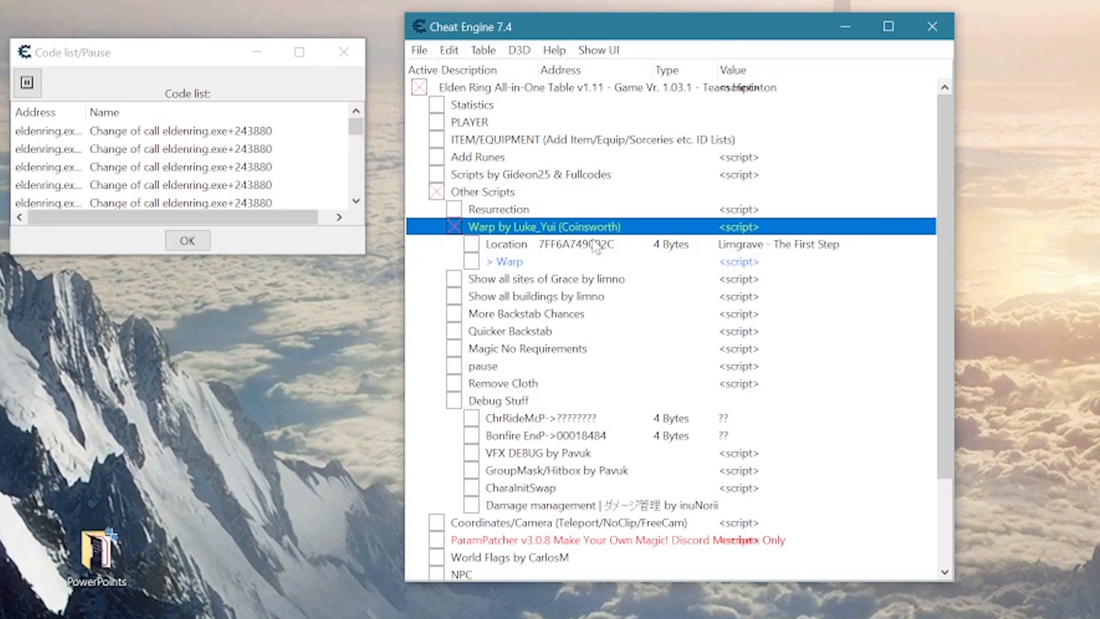
Step: Activate the Limgrave - The First Step warp location, then untick the whole table
left_click(505, 244)
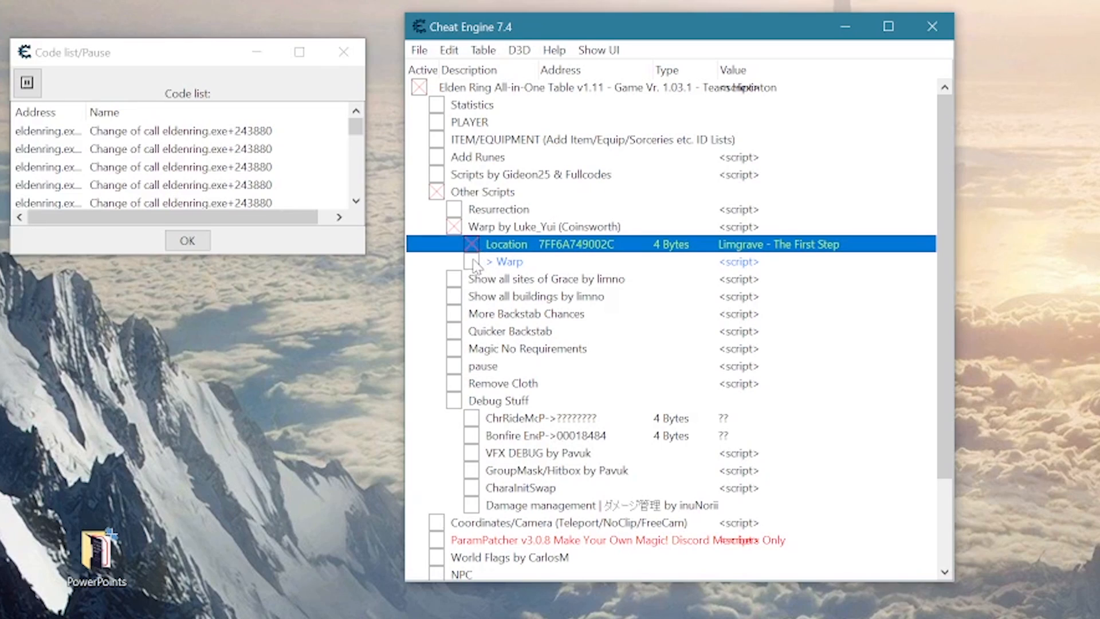
left_click(471, 244)
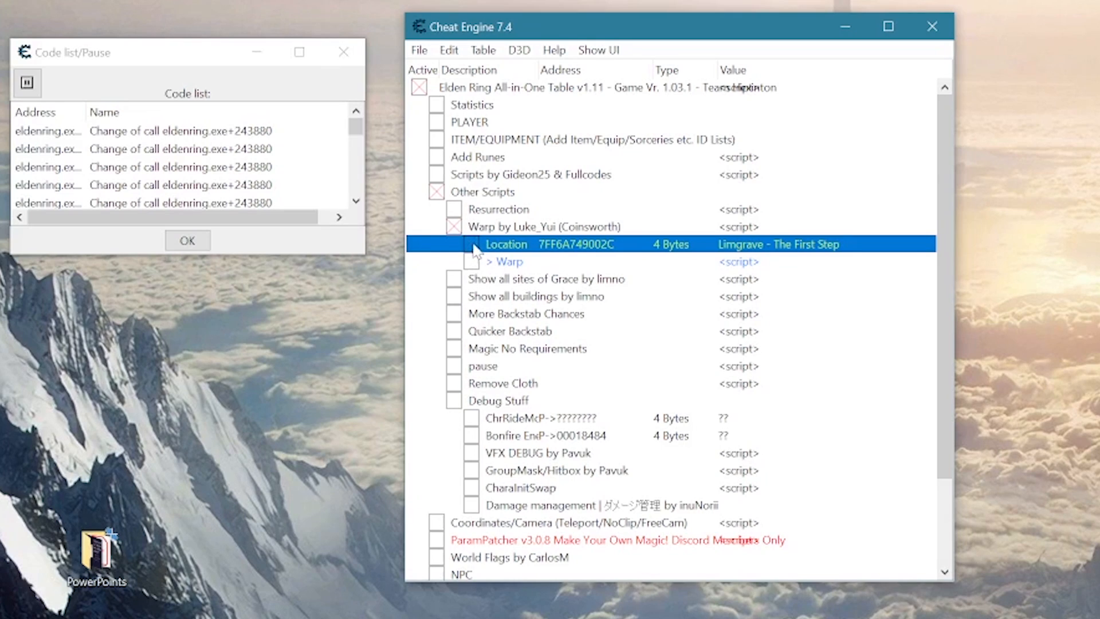
left_click(436, 192)
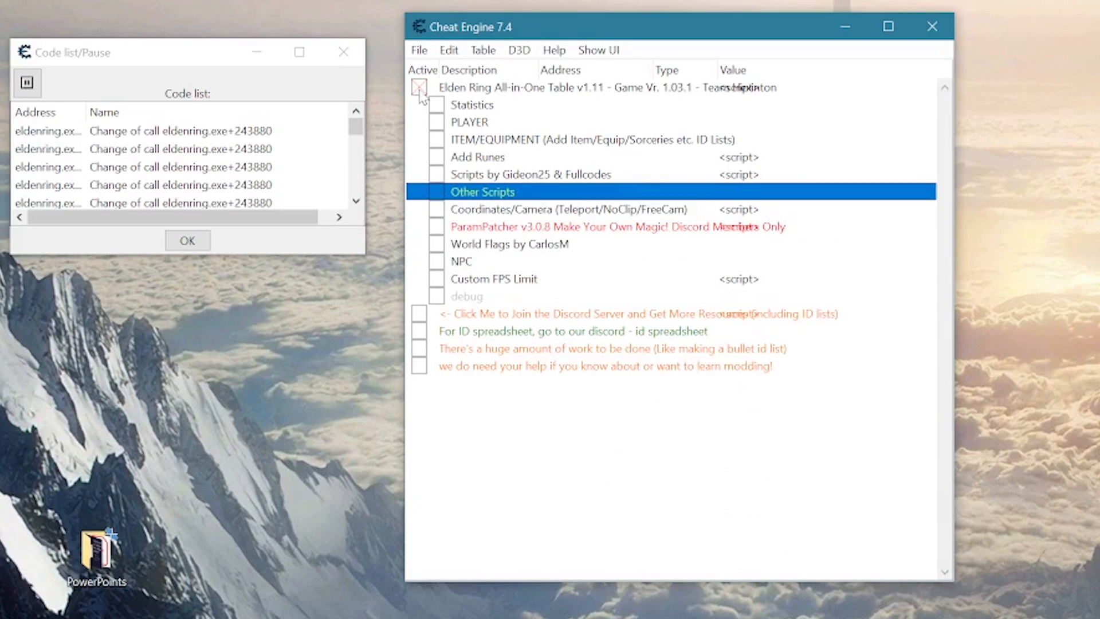
Step: Exit Cheat Engine with the window's close button
left_click(420, 87)
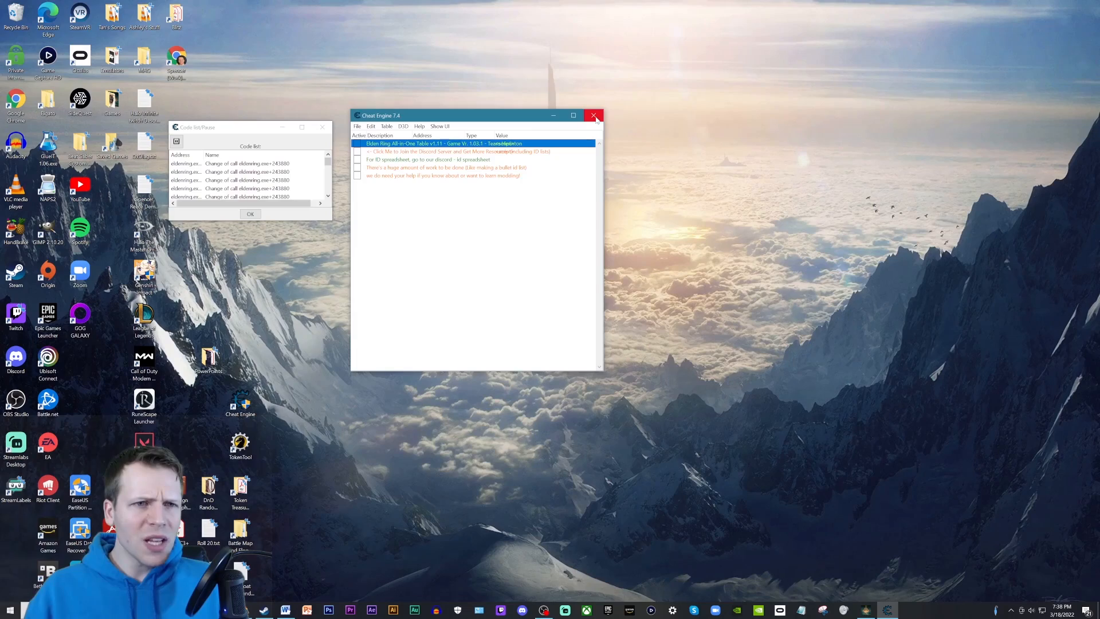
left_click(594, 115)
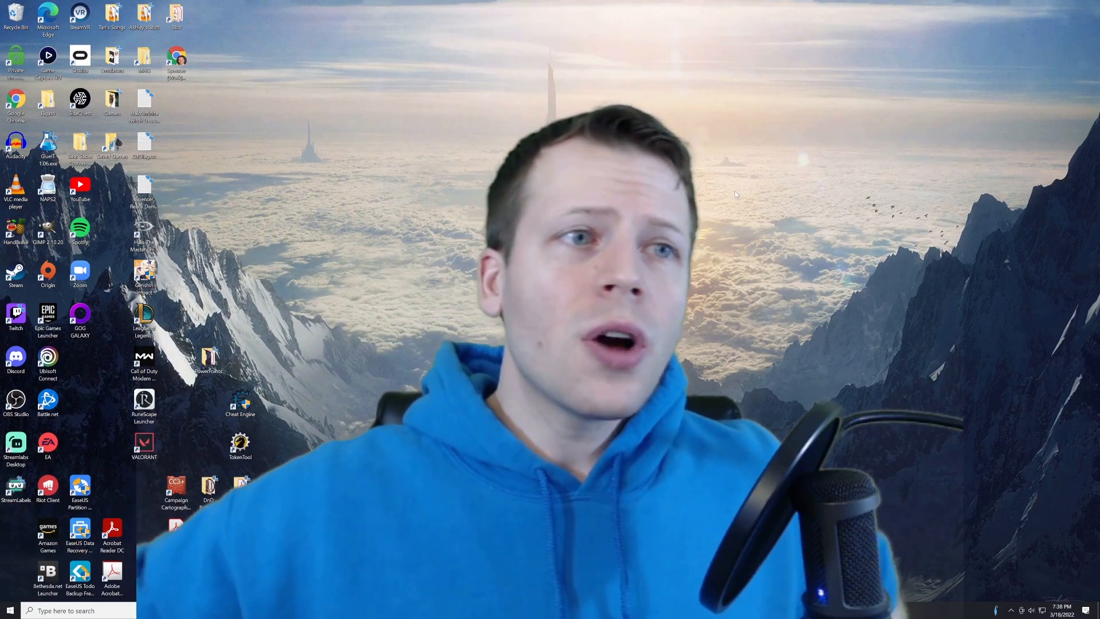